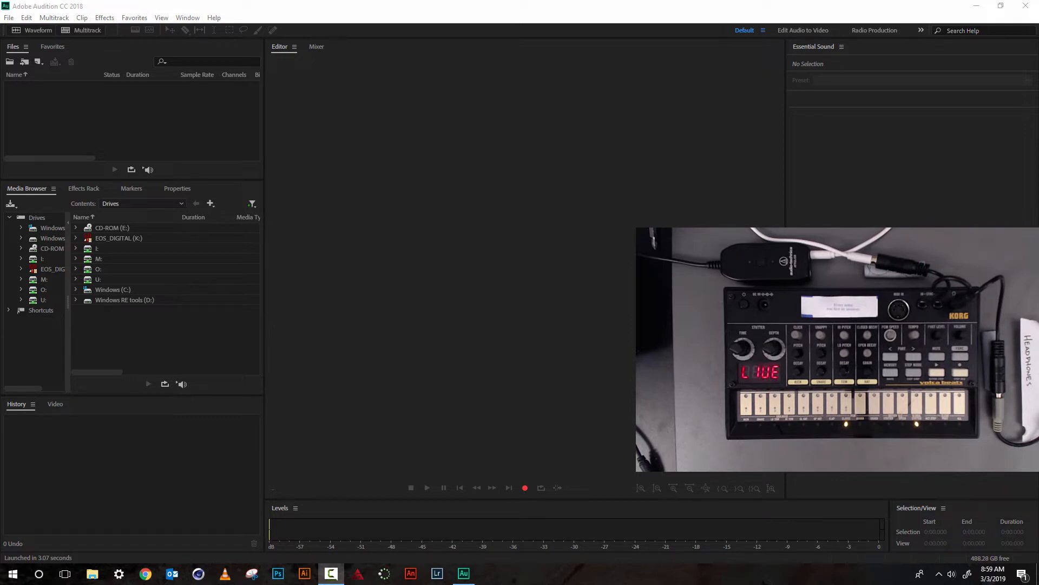
mouse_move(920, 492)
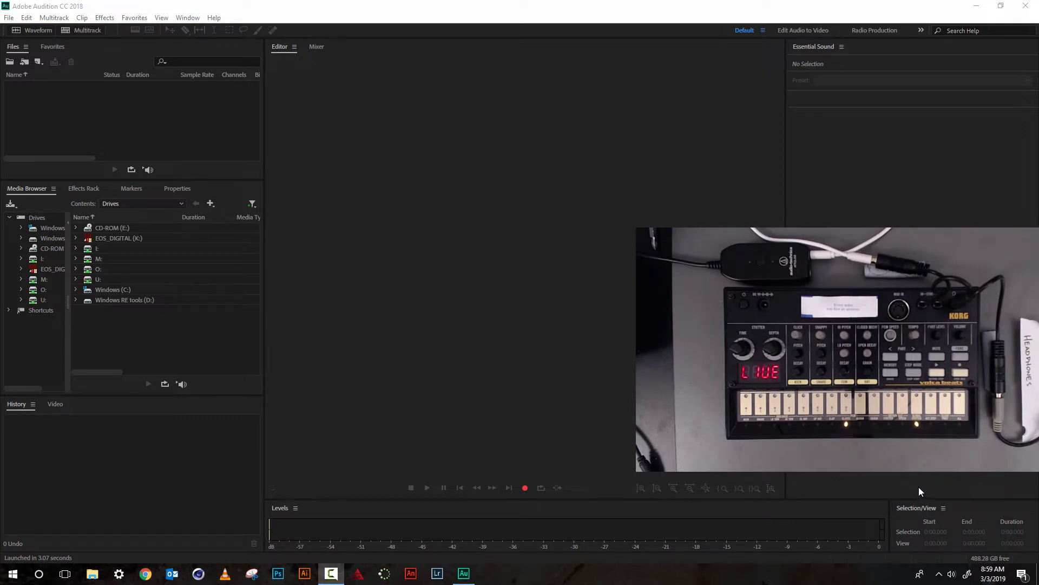
mouse_move(949, 574)
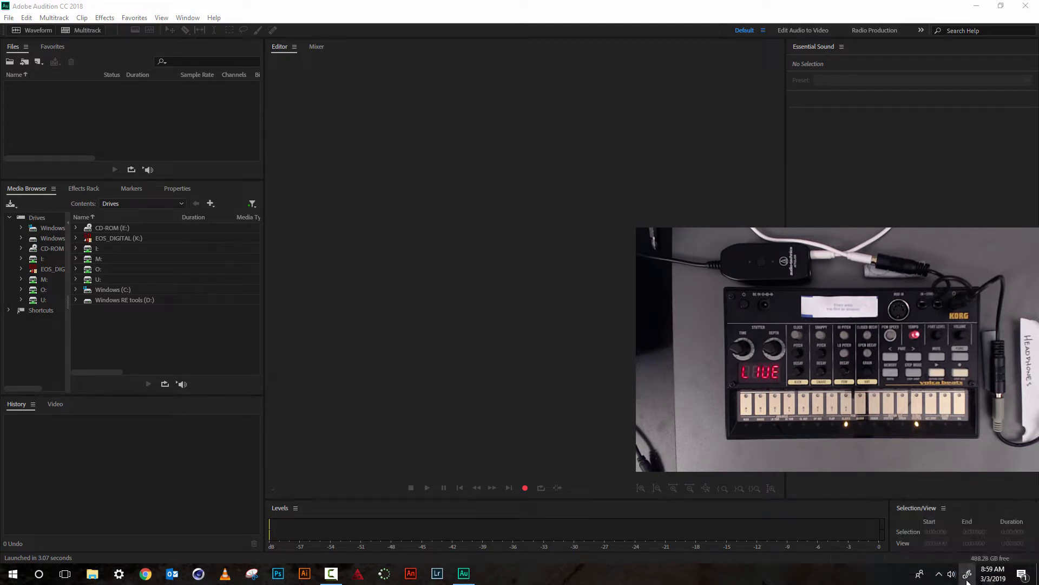
- View the ATR2USB speakers' levels from the Playback devices list (speakers 96, microphone 50)
left_click(951, 573)
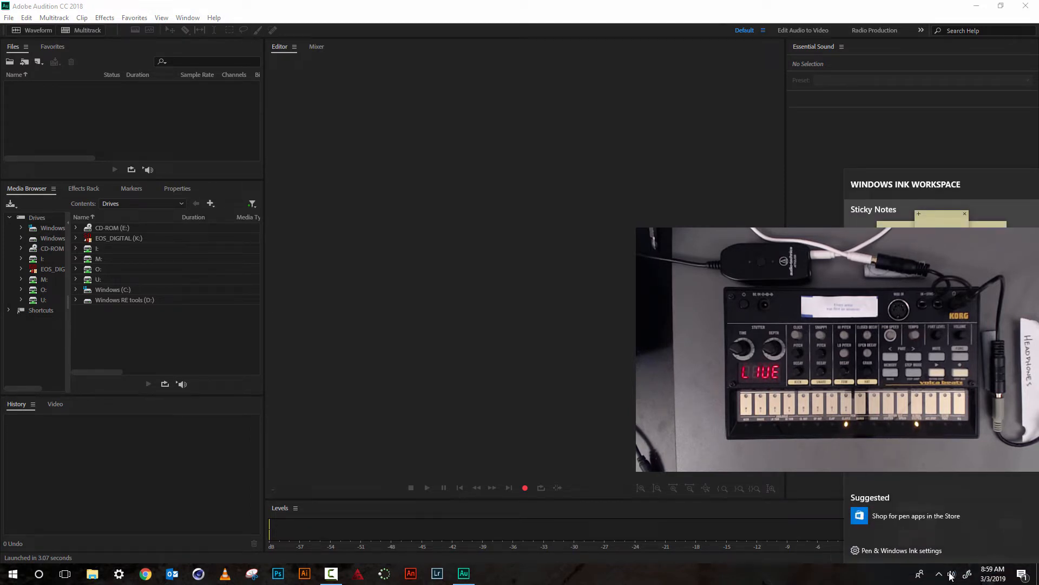
right_click(951, 573)
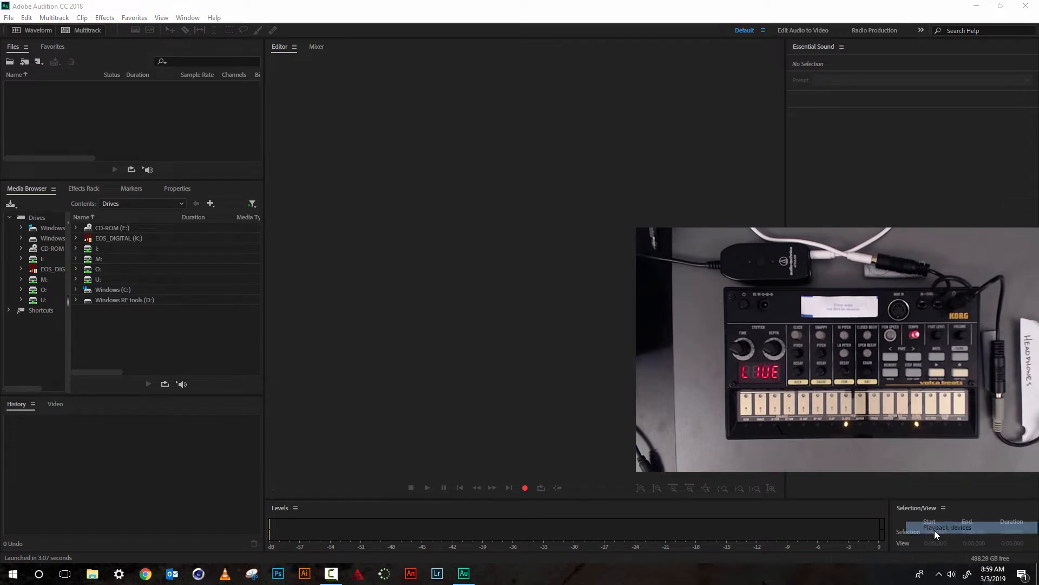
left_click(947, 527)
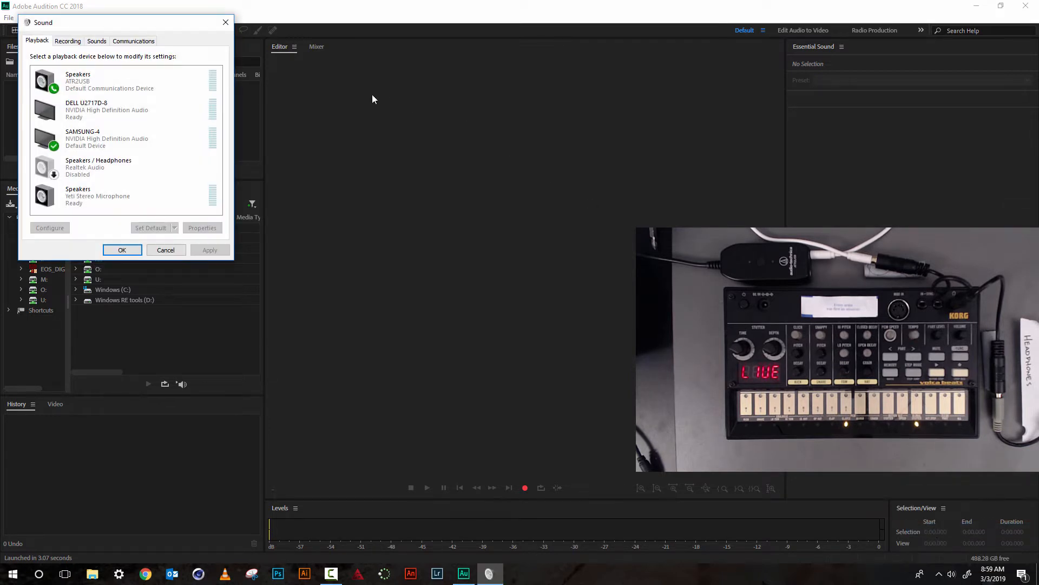
left_click(100, 81)
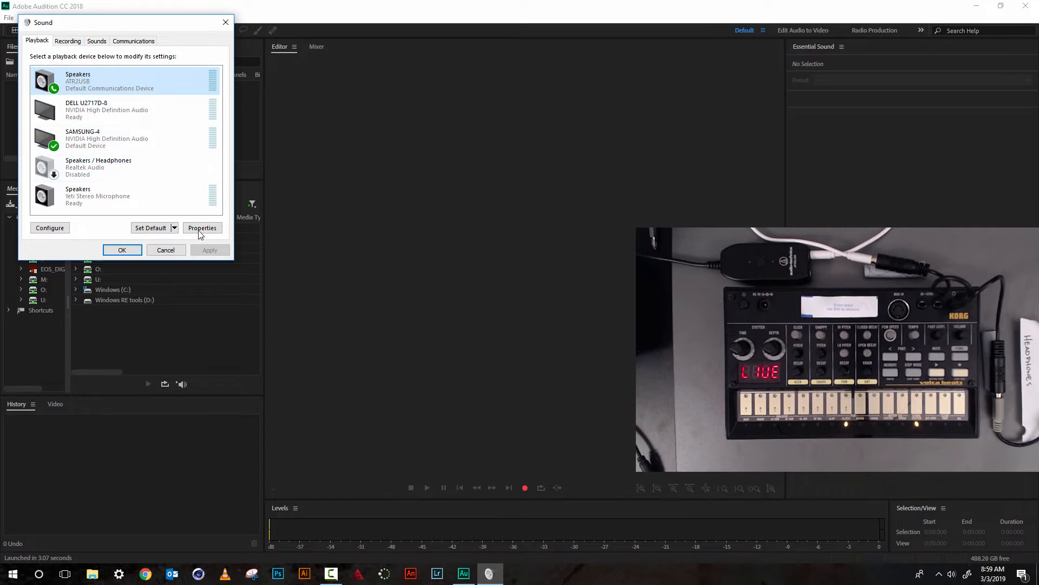
left_click(202, 227)
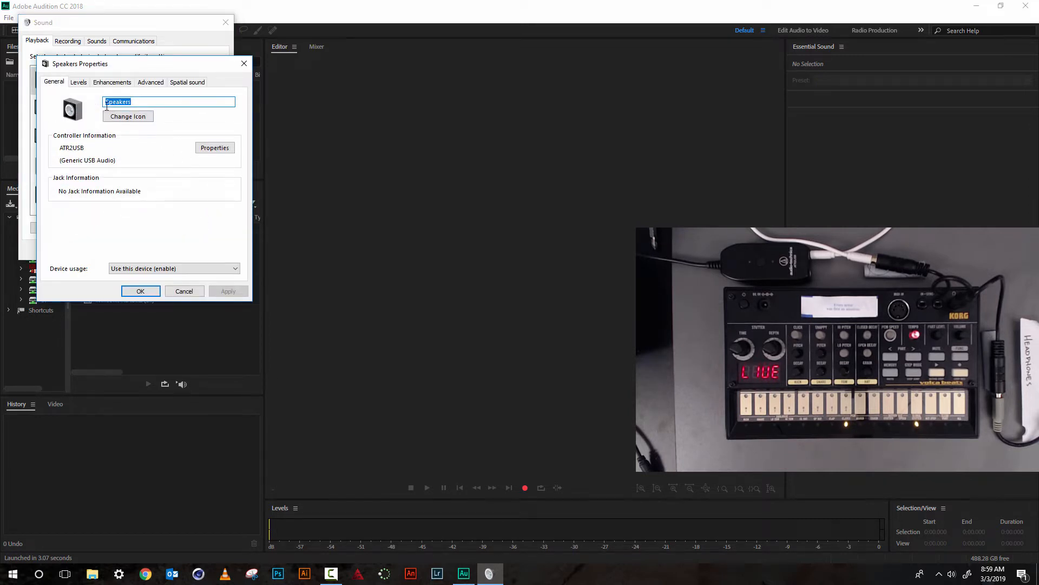
left_click(78, 82)
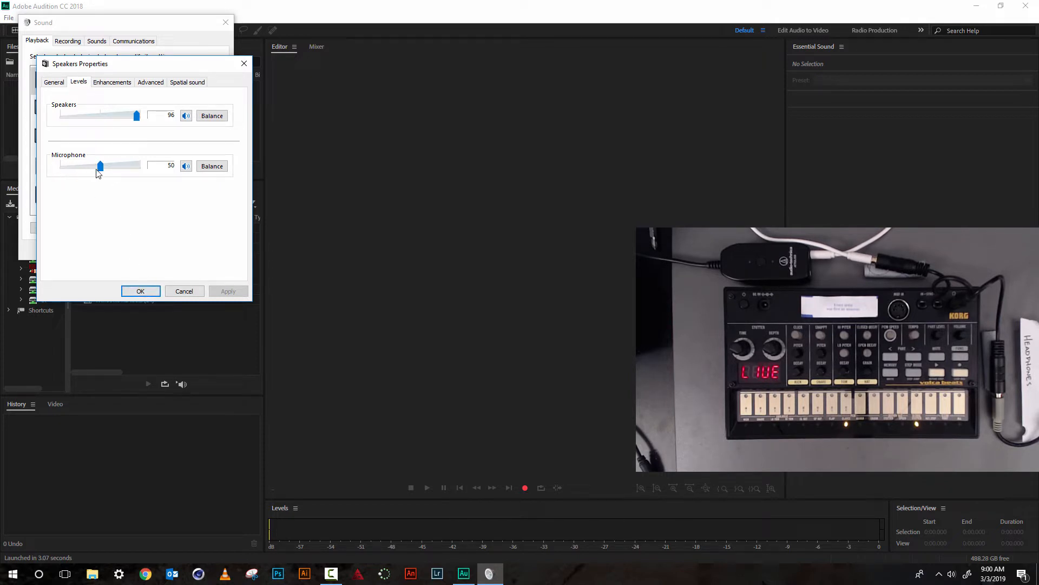
mouse_move(168, 243)
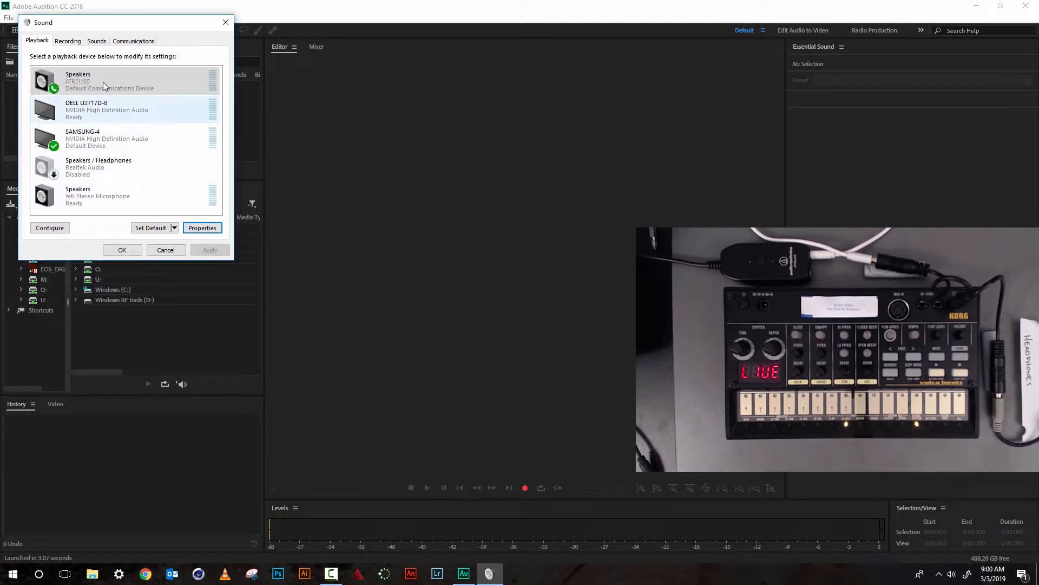
- Set the ATR2USB microphone's recording level to 70 in its Levels properties and confirm
left_click(67, 40)
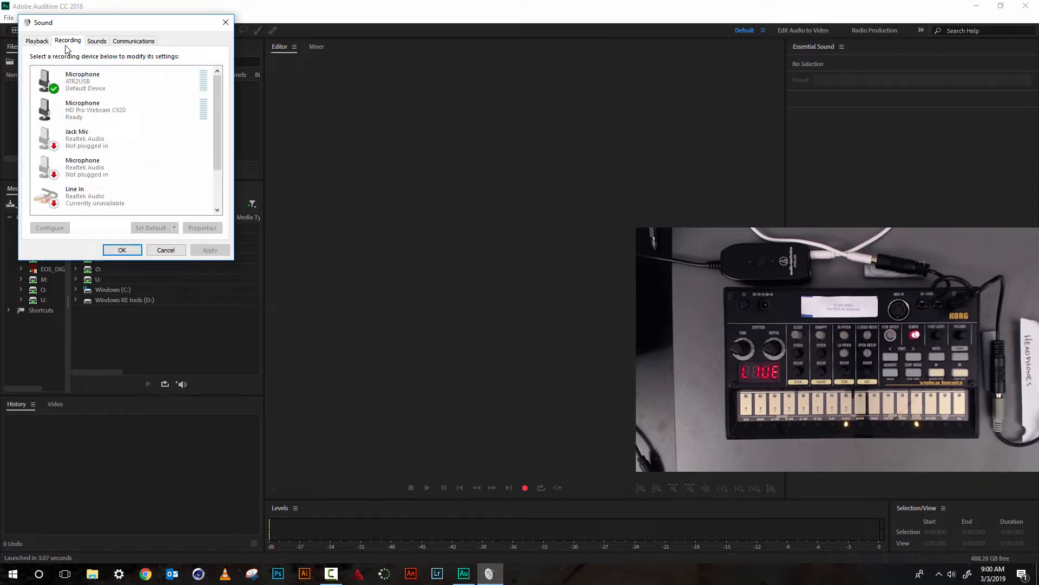
left_click(86, 80)
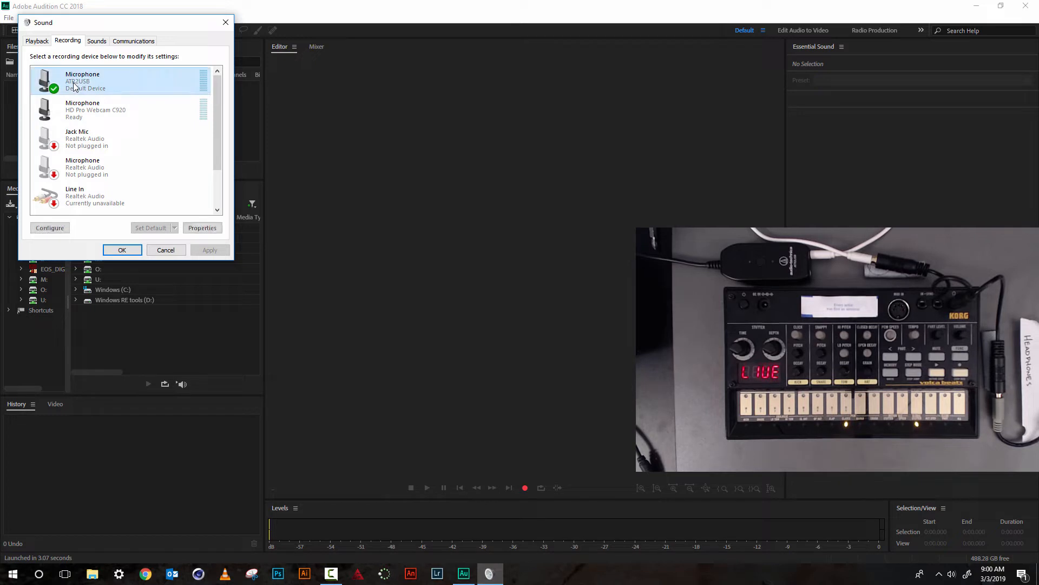
left_click(202, 228)
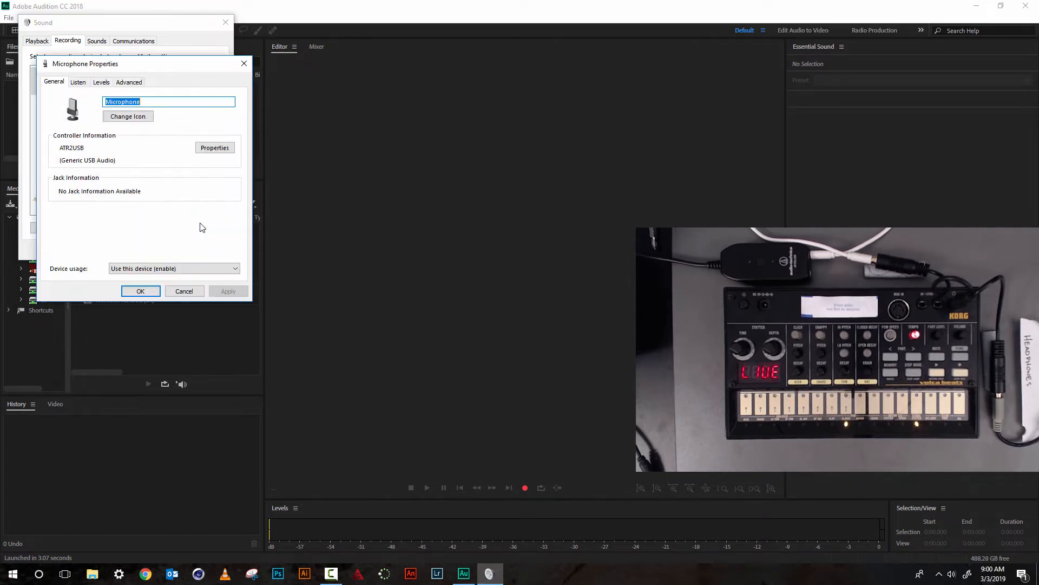
left_click(101, 82)
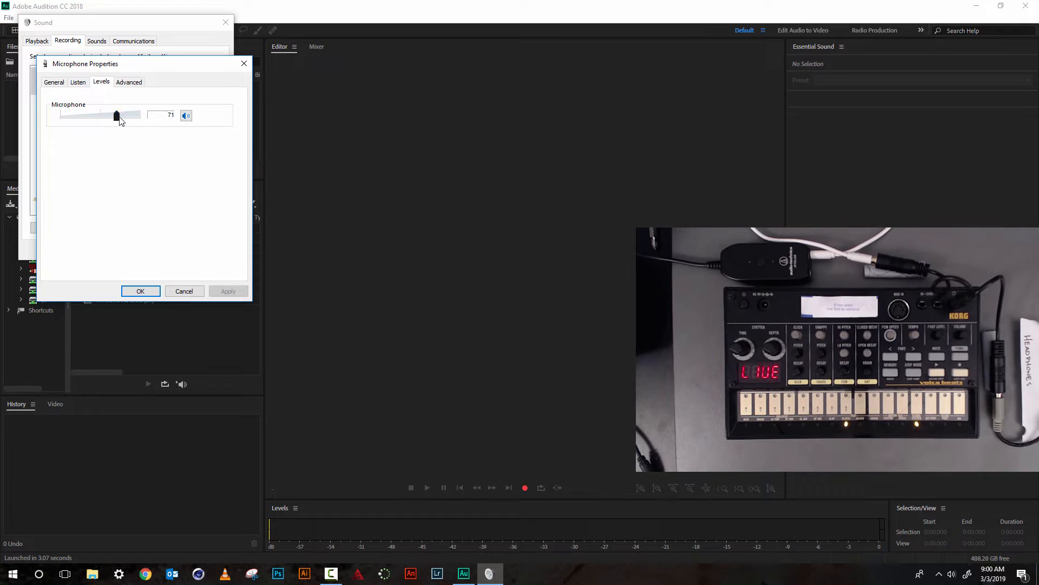
left_click_drag(117, 115, 115, 115)
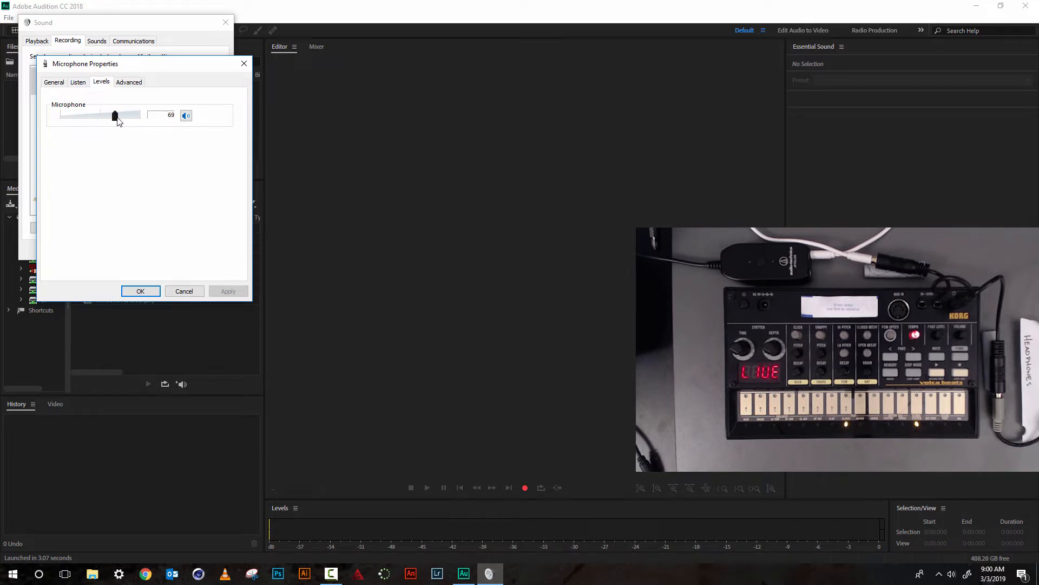
left_click_drag(114, 115, 117, 115)
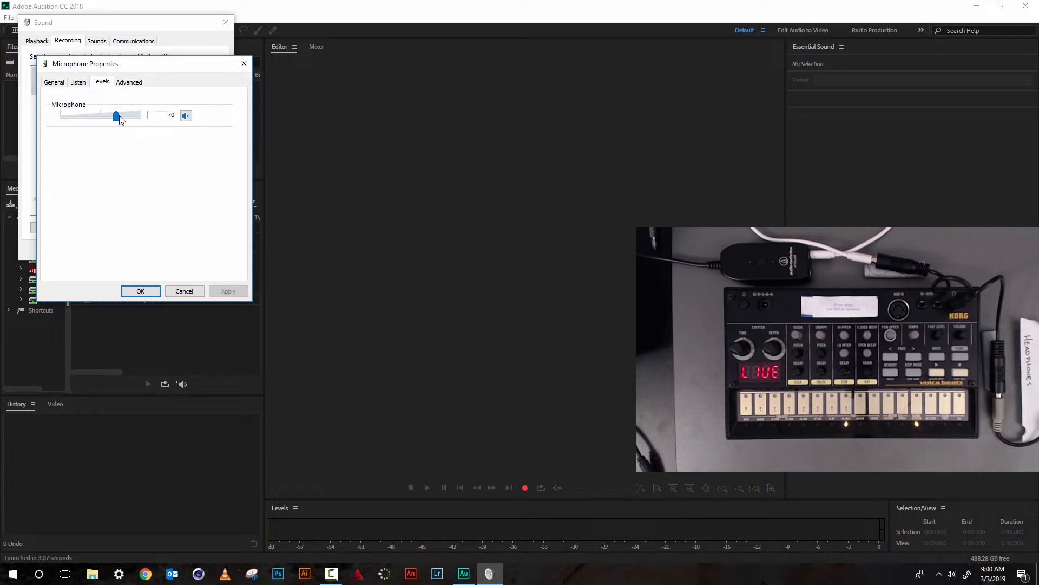
mouse_move(157, 297)
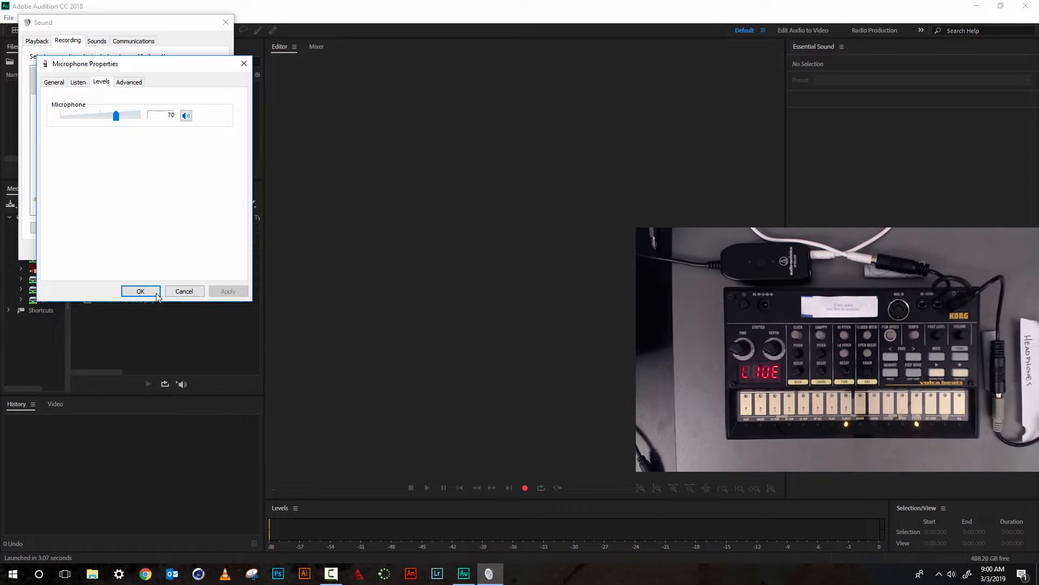
left_click(139, 291)
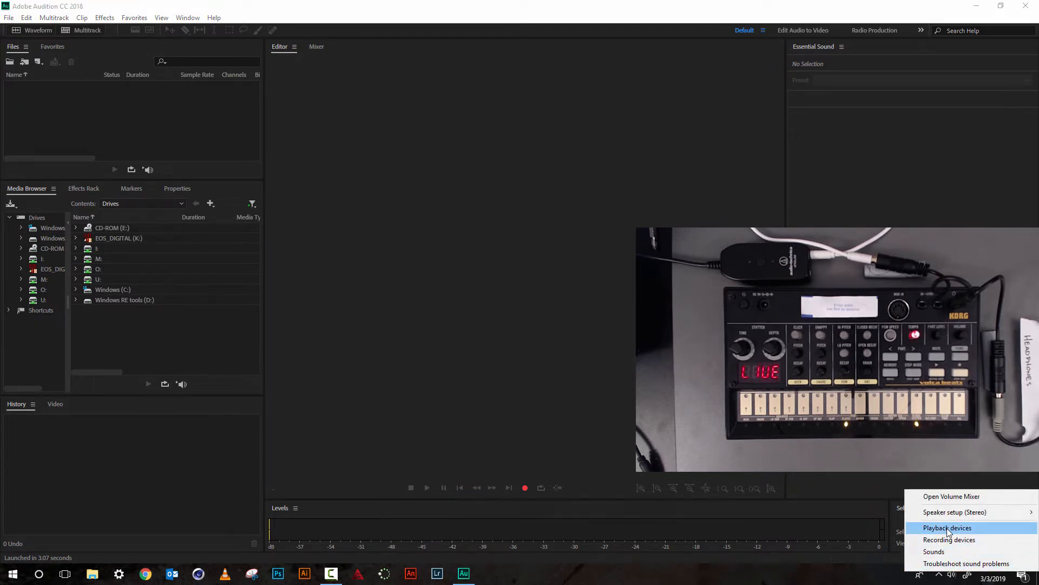
- Recheck the ATR2USB speakers' levels and the microphone, then close the Sound dialog
left_click(948, 527)
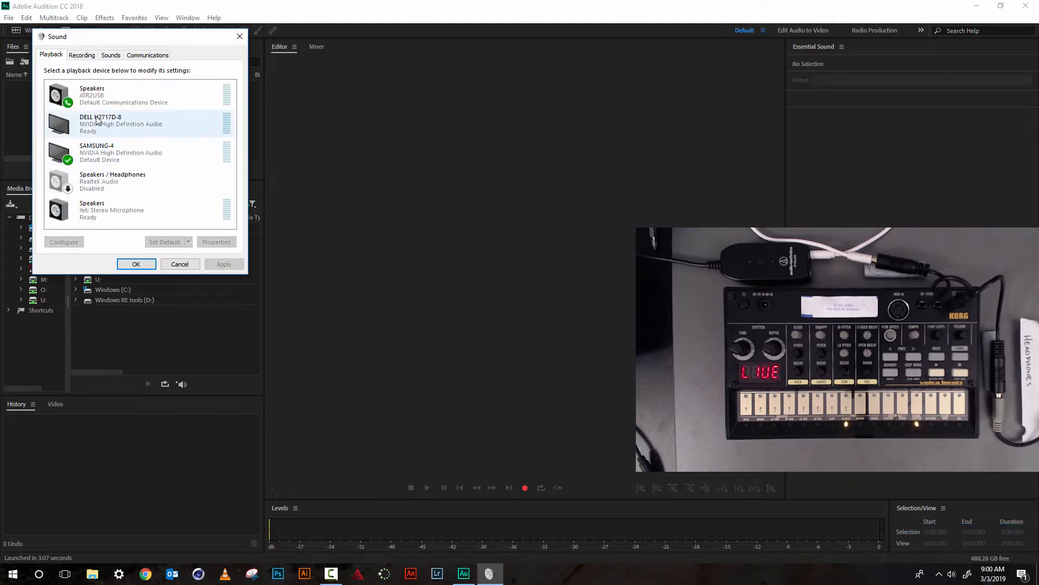
left_click(136, 94)
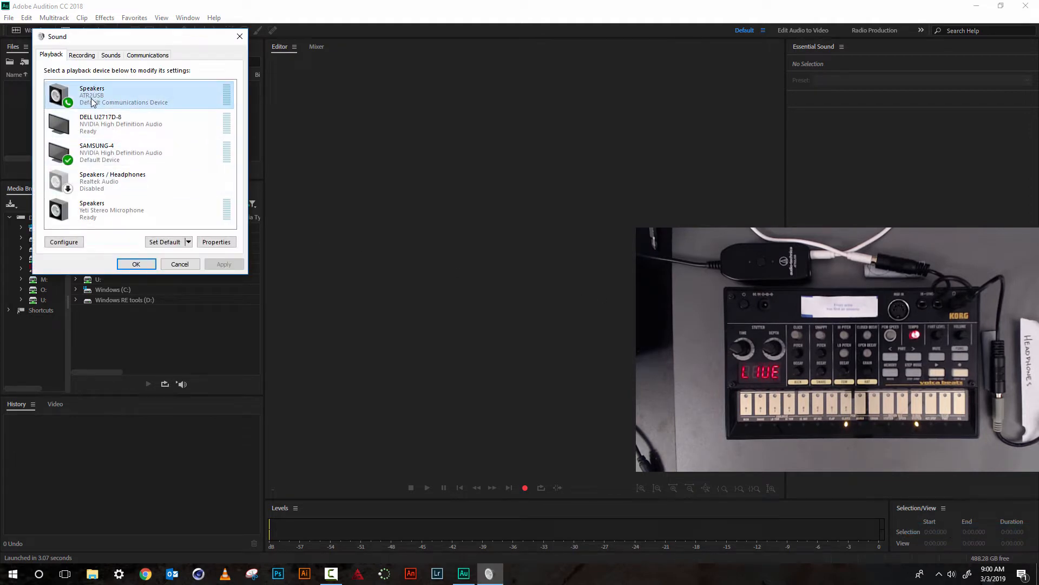
left_click(216, 241)
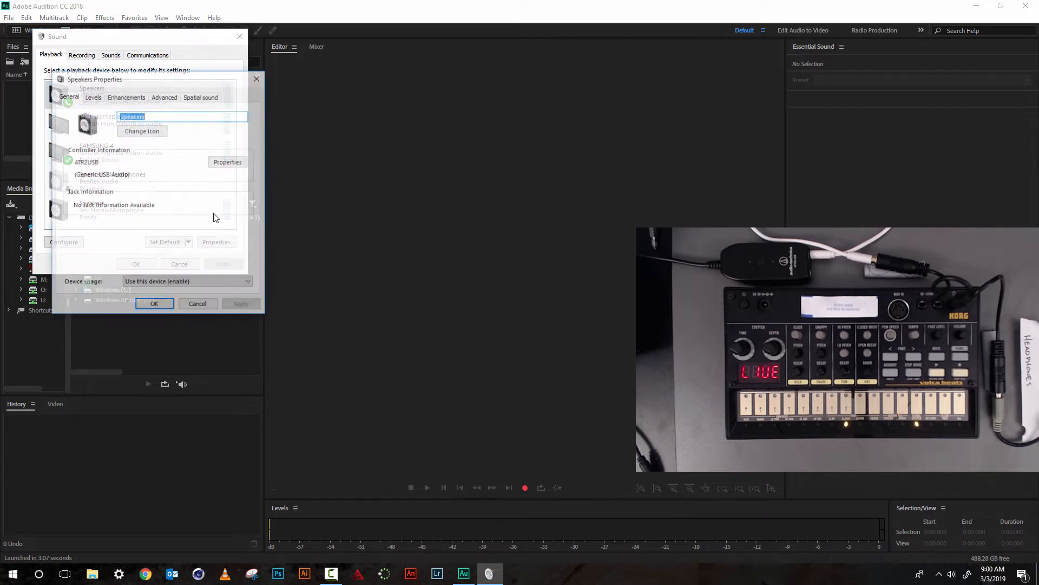
left_click(92, 96)
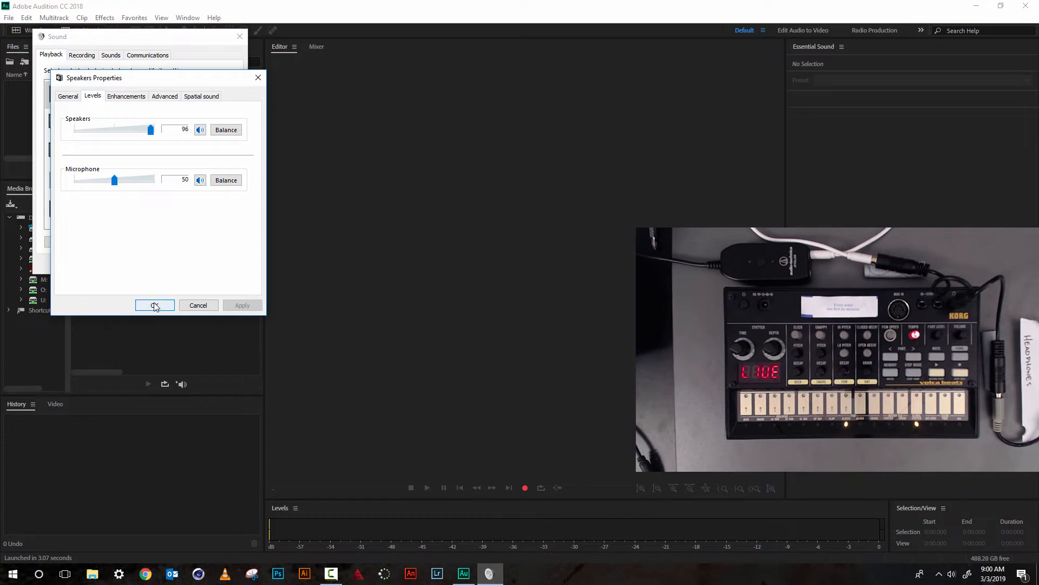
left_click(154, 304)
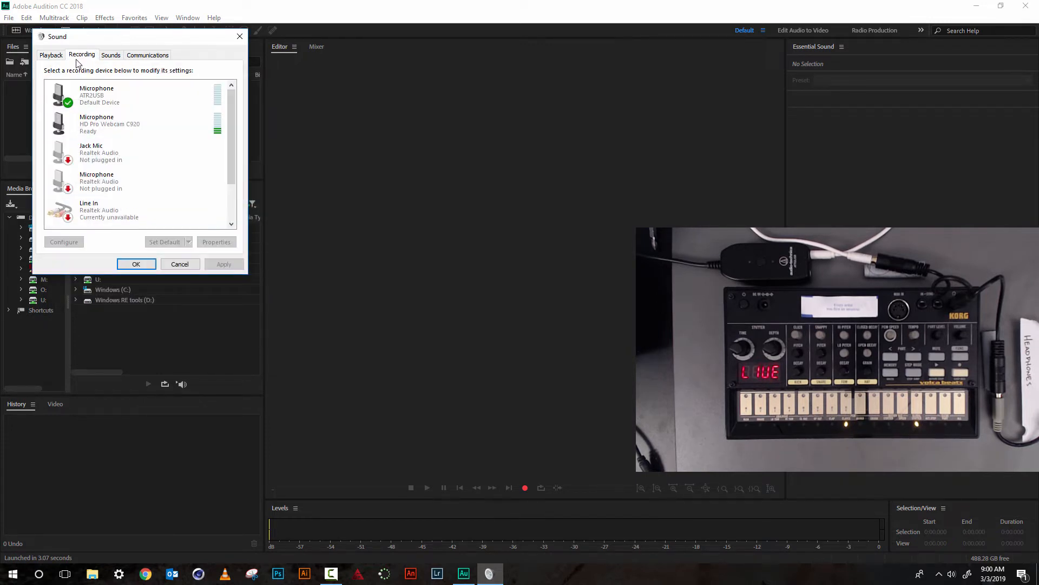
left_click(100, 95)
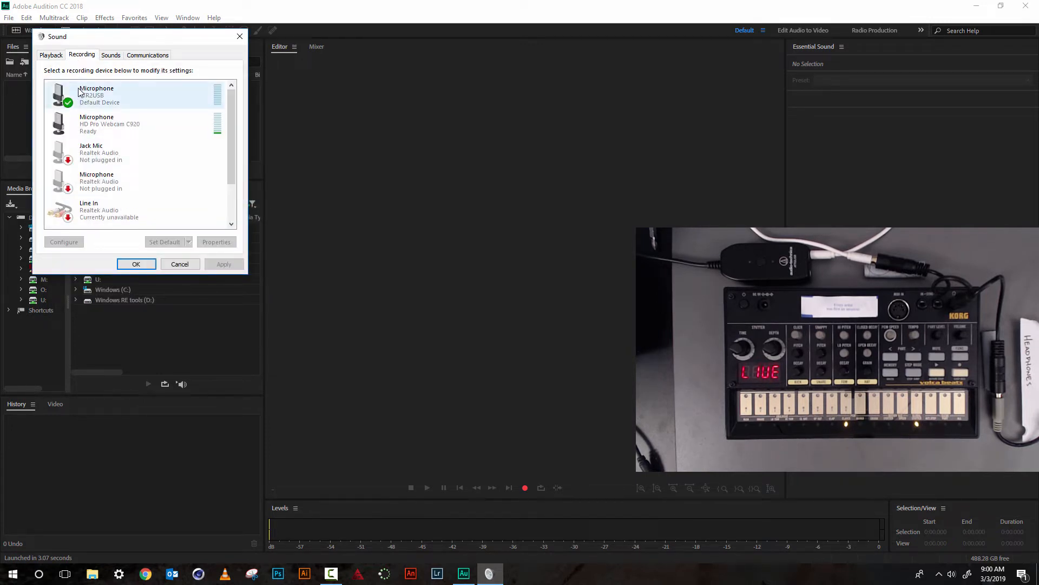
left_click(136, 263)
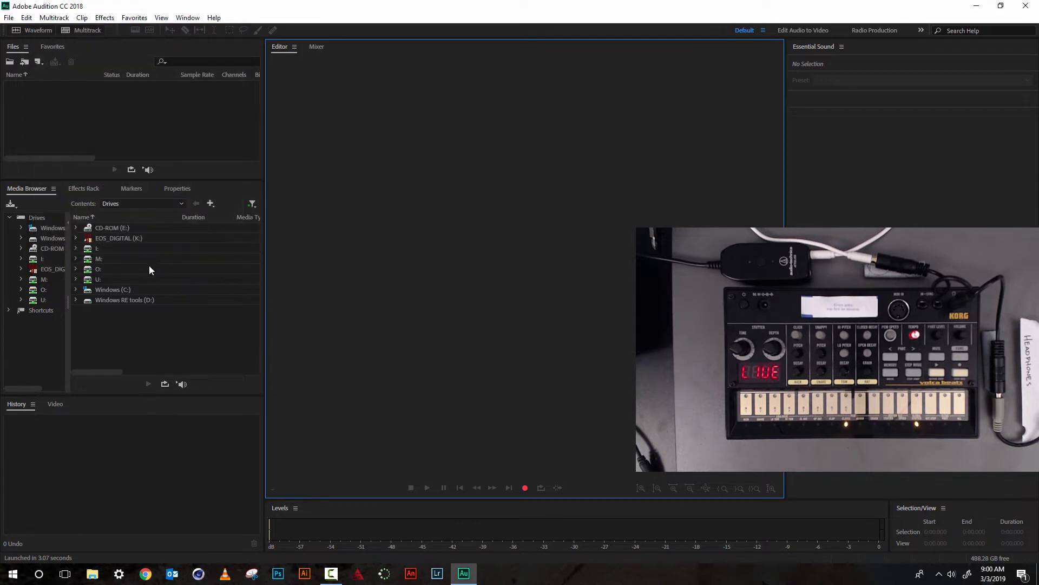
mouse_move(661, 143)
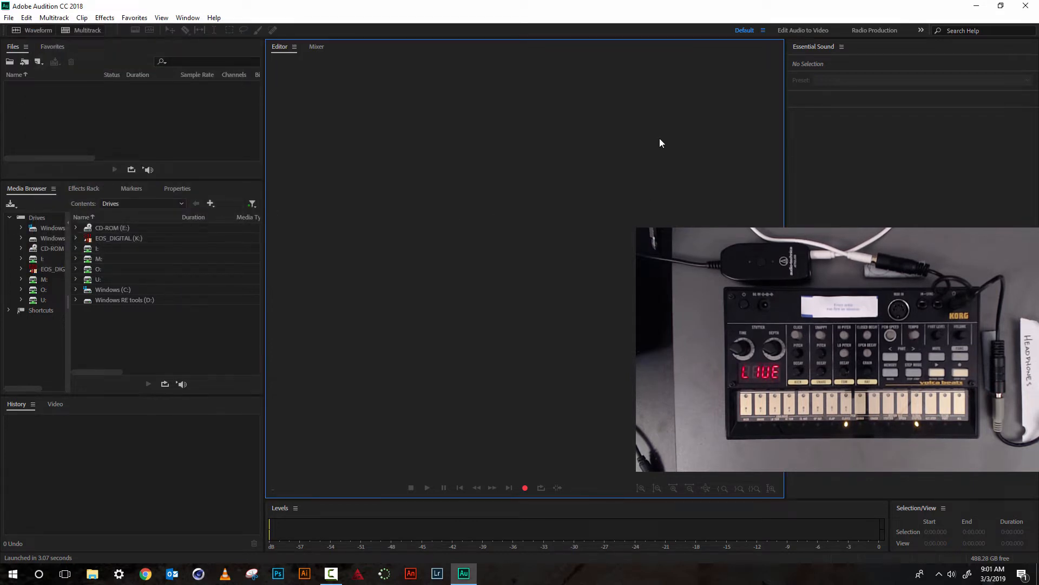
mouse_move(651, 147)
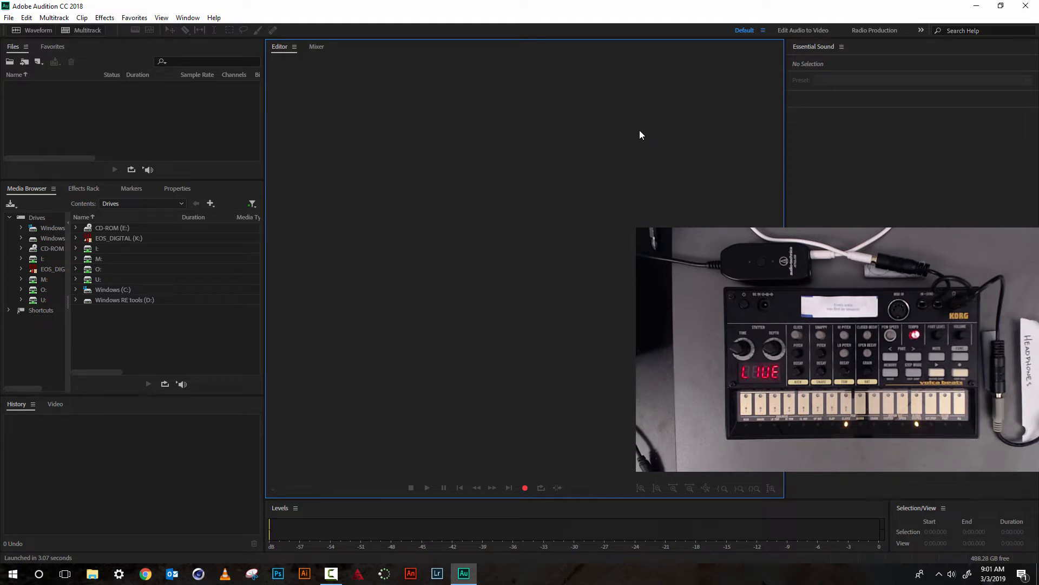
mouse_move(616, 84)
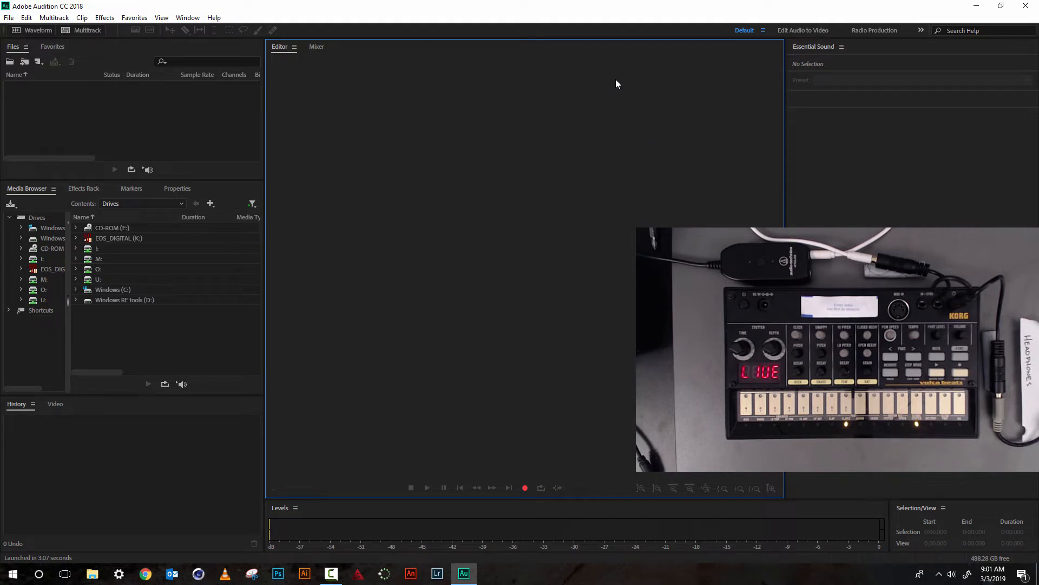
mouse_move(345, 73)
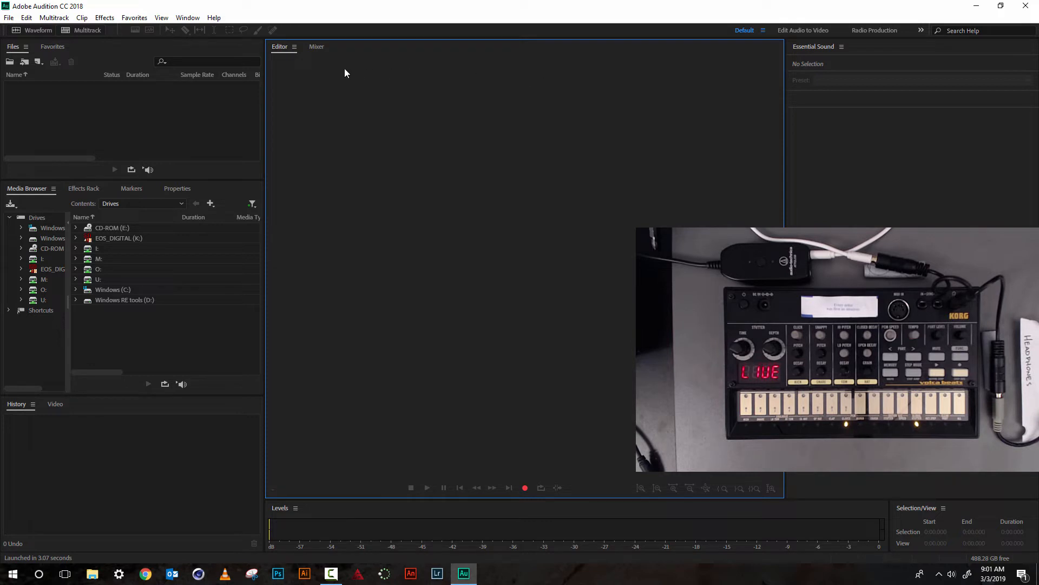
mouse_move(87, 30)
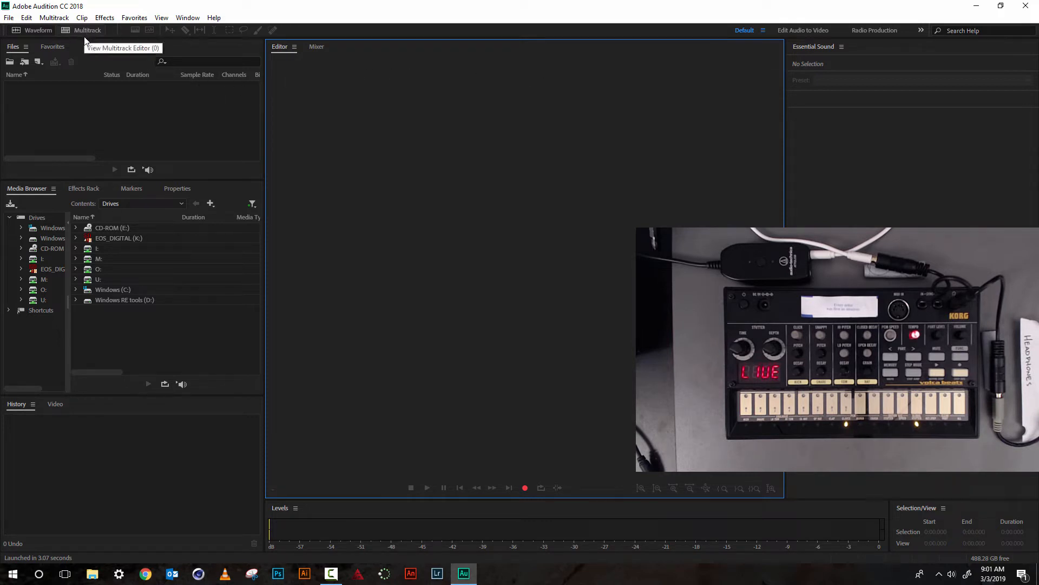
mouse_move(87, 31)
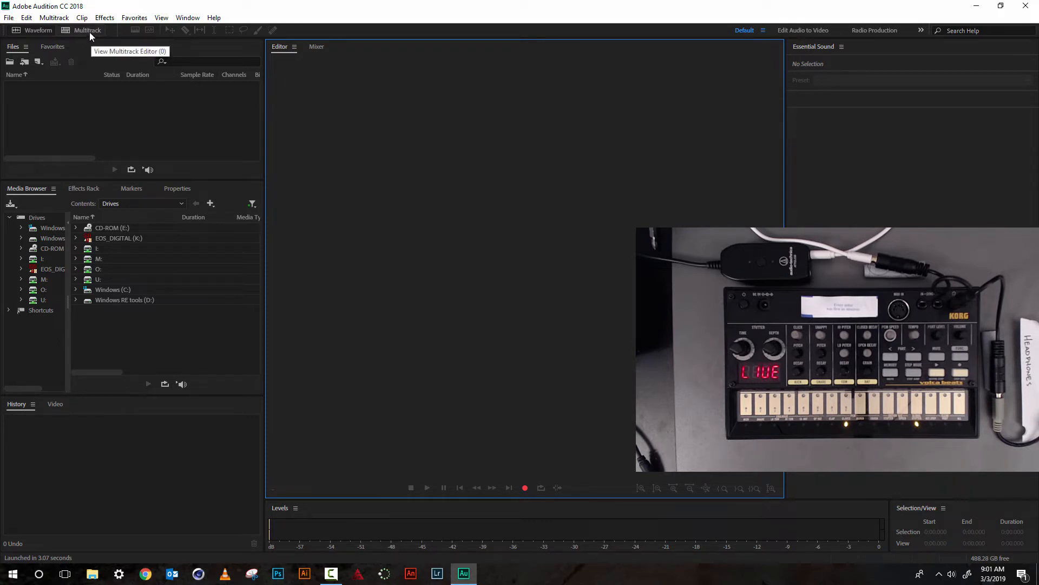
- Show the File menu's New options for a multitrack session in Audition
left_click(26, 18)
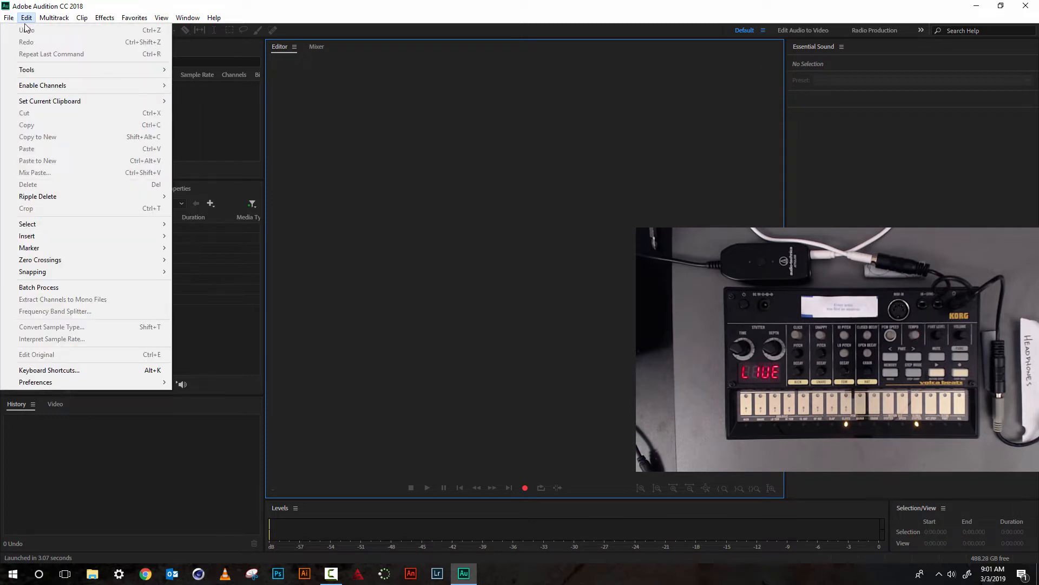
left_click(9, 17)
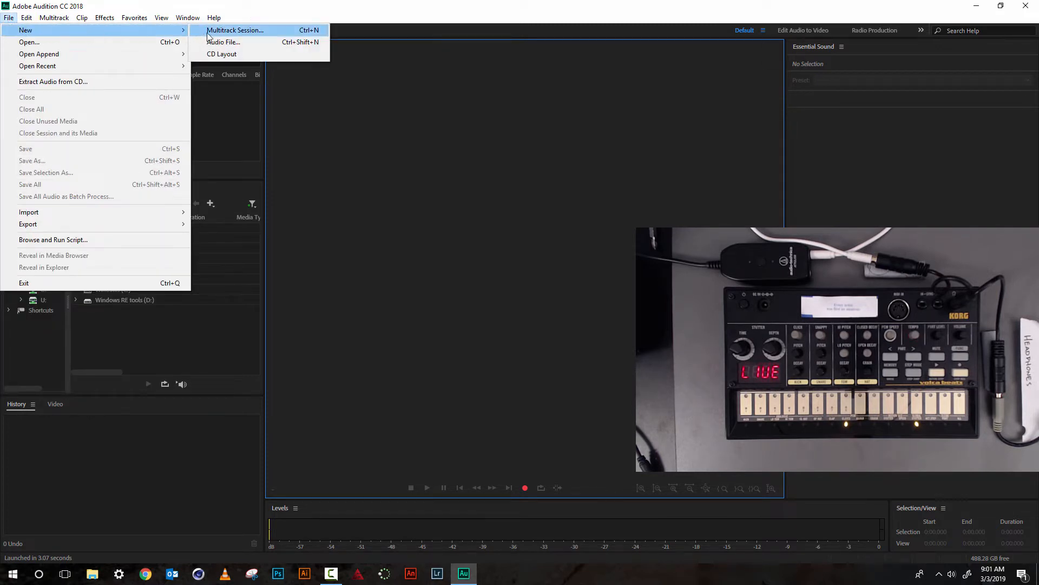
- Create a new multitrack session named 'APlus Series First Beat' (48000 Hz, 32-bit, stereo)
left_click(234, 30)
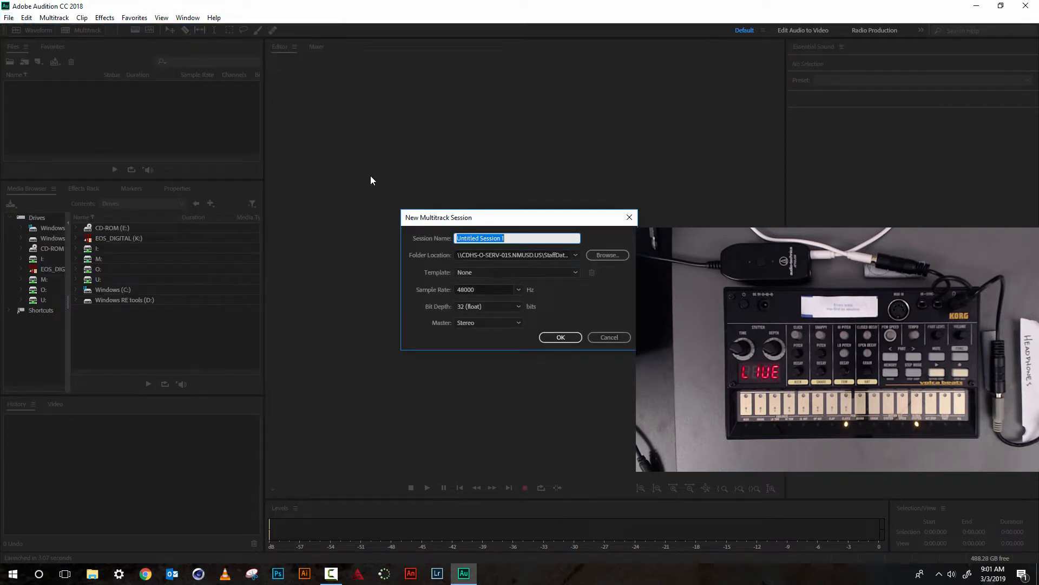
type("APlus Series")
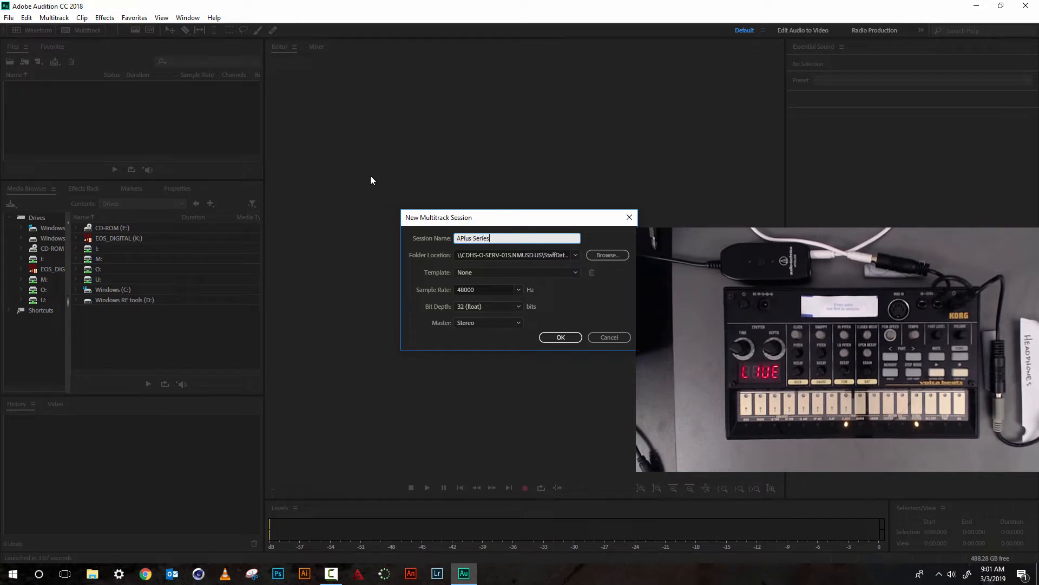
type("Fir")
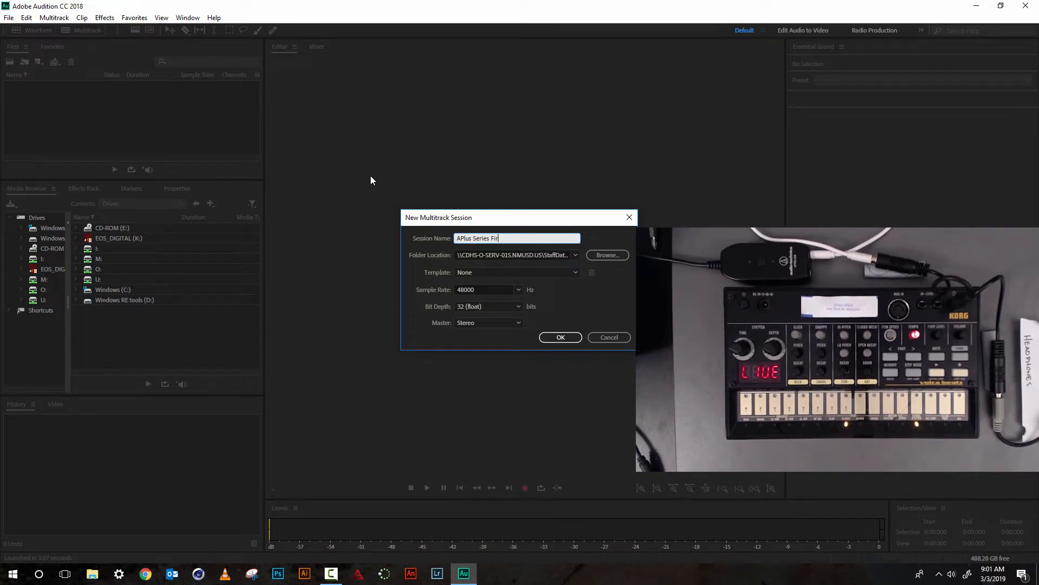
type("st Beat")
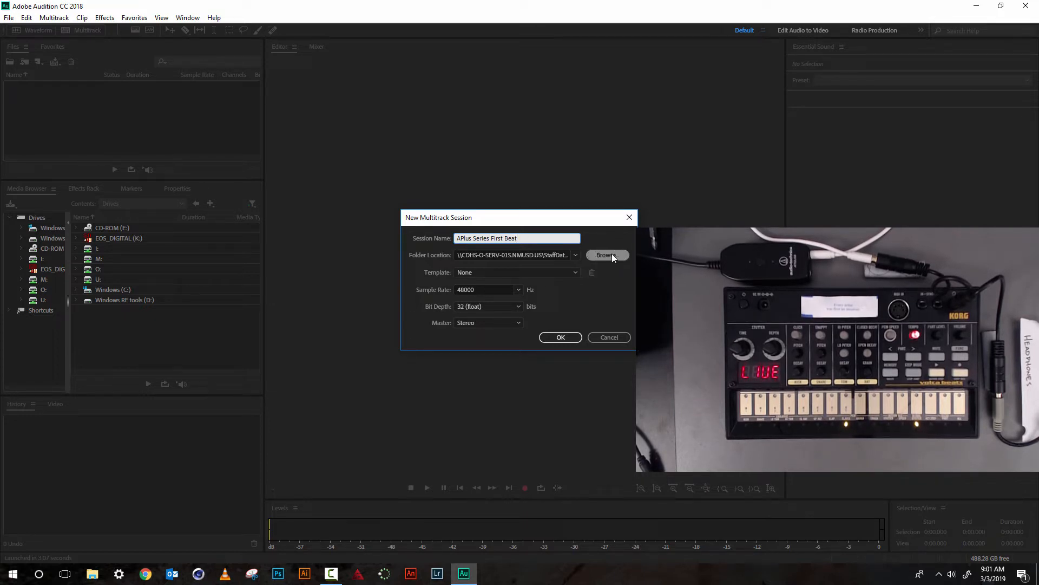
mouse_move(527, 254)
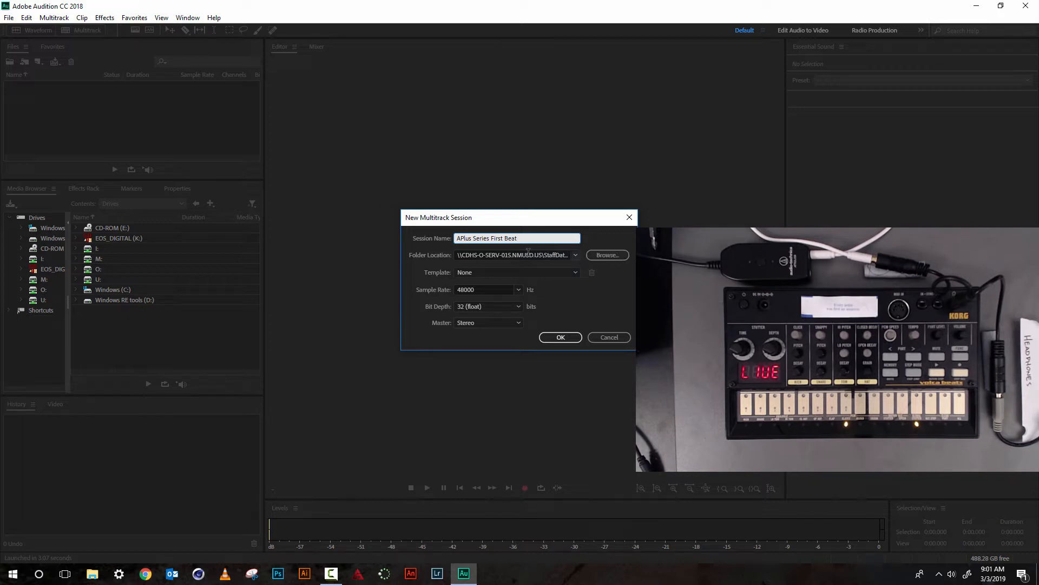
left_click(517, 238)
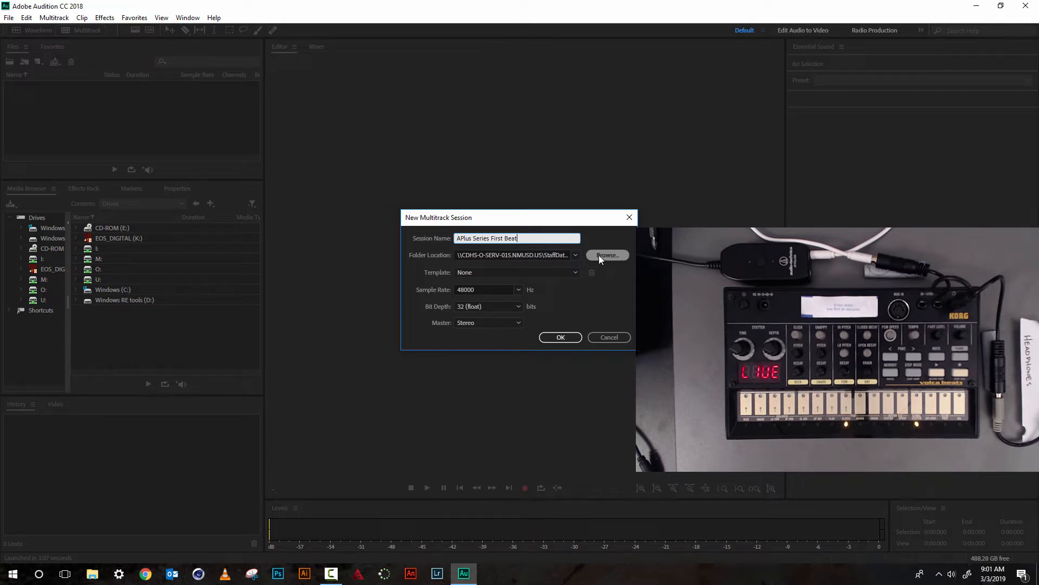
mouse_move(605, 285)
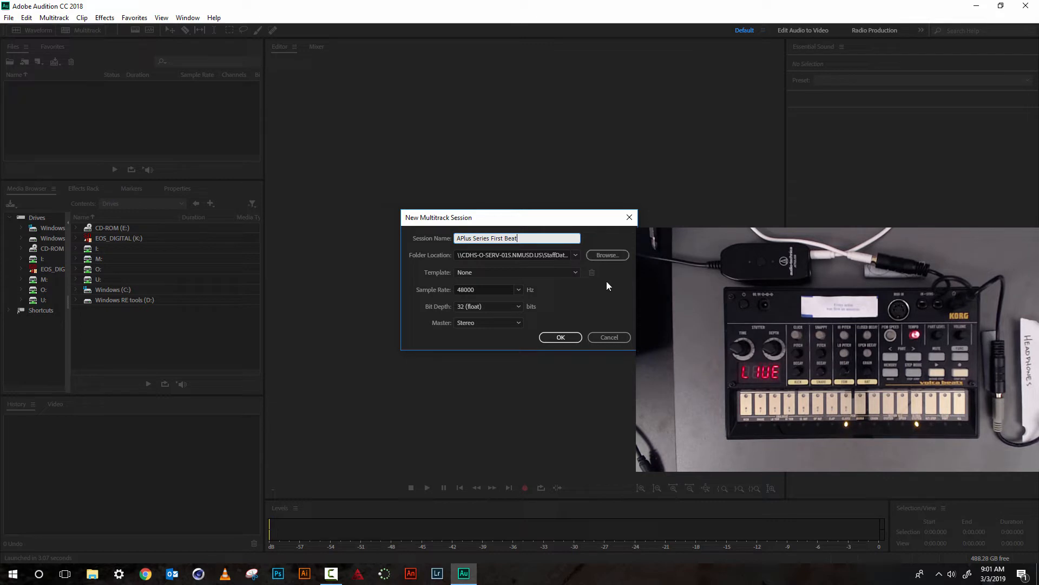
left_click(561, 337)
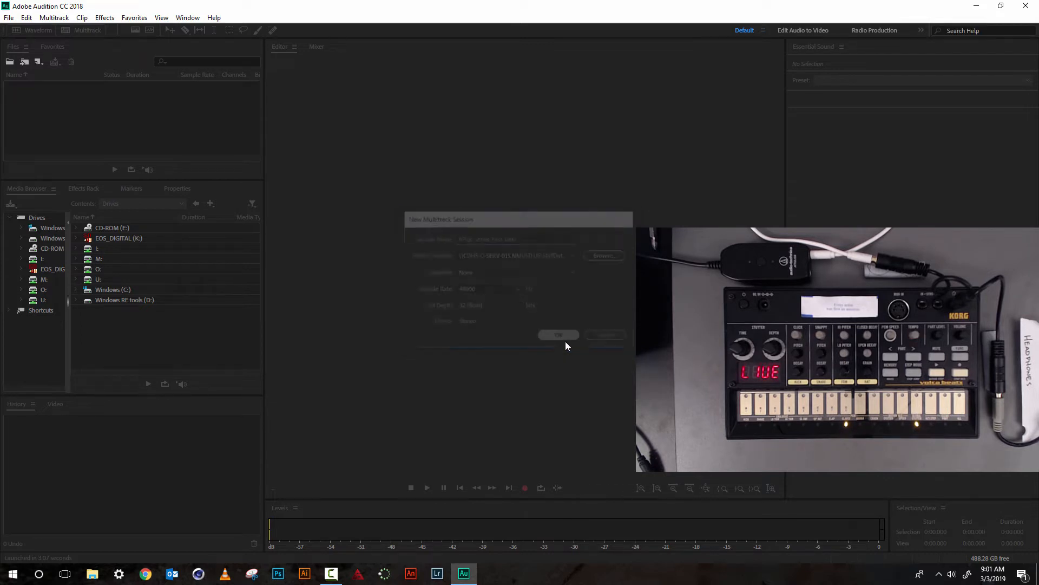
- Show Track 1's input source choices (Default Stereo Input menu)
left_click(557, 334)
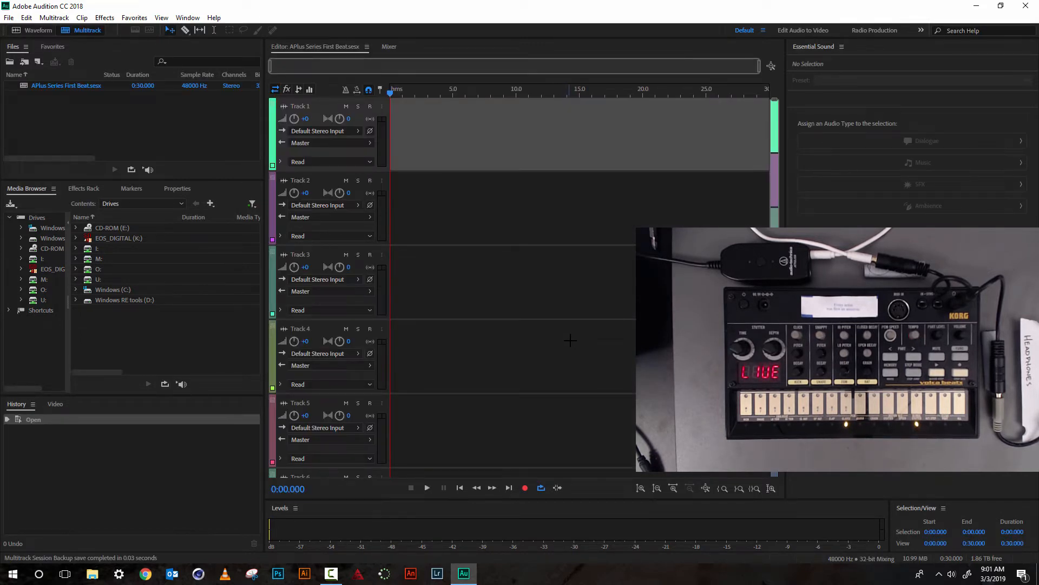
mouse_move(434, 159)
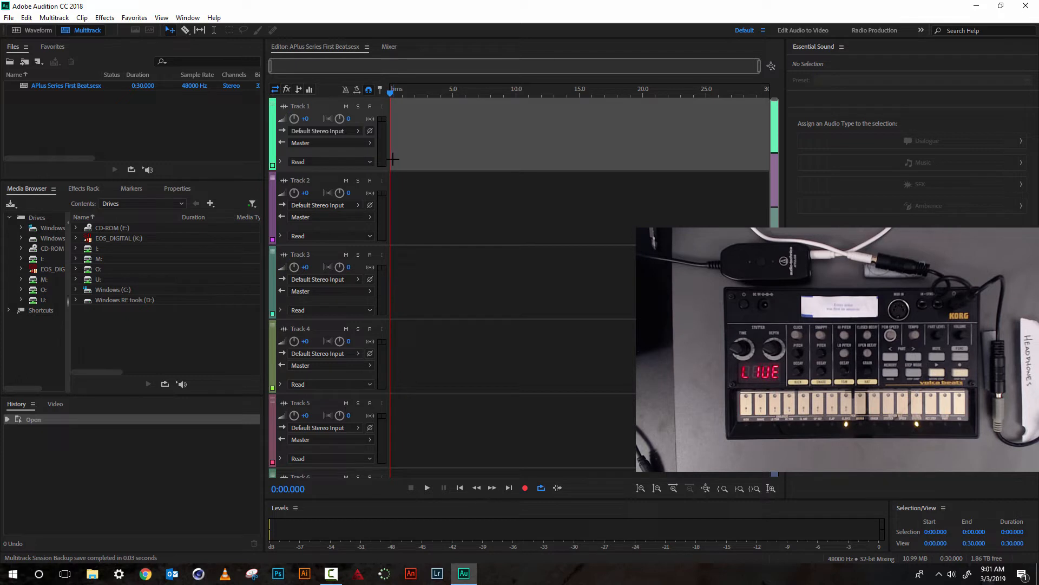
mouse_move(396, 117)
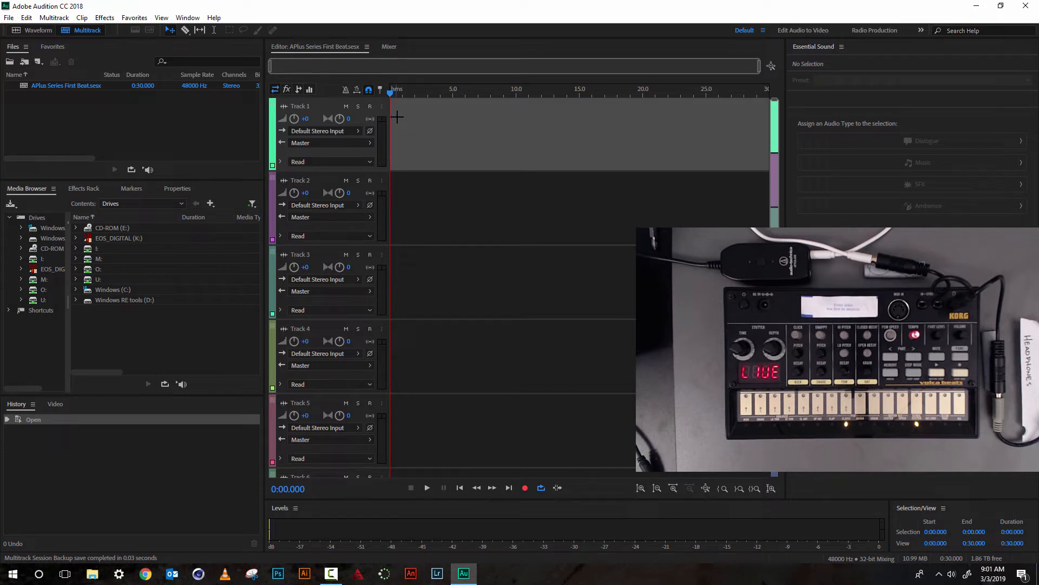
mouse_move(363, 125)
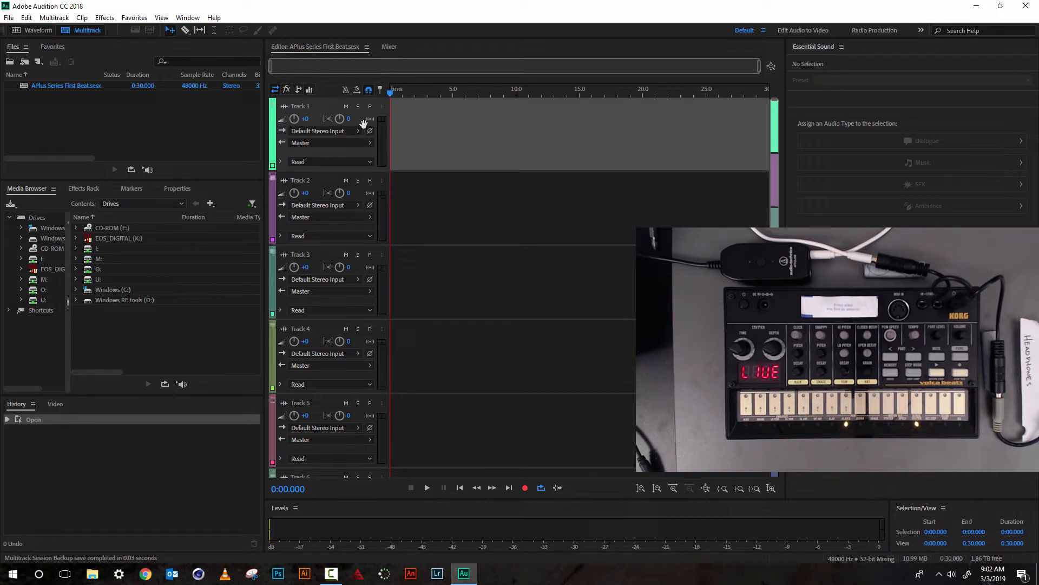
mouse_move(295, 111)
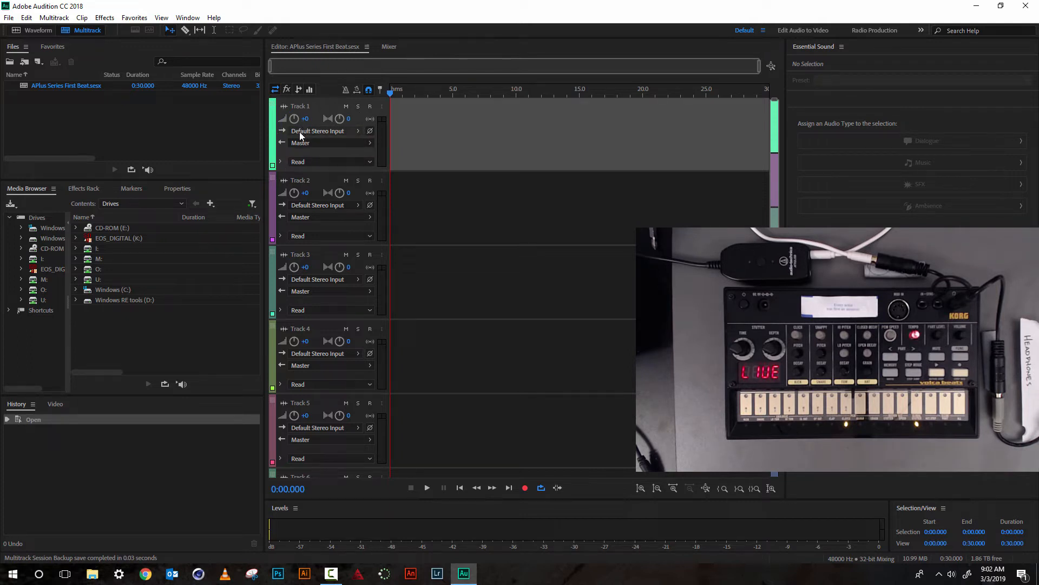
left_click(318, 130)
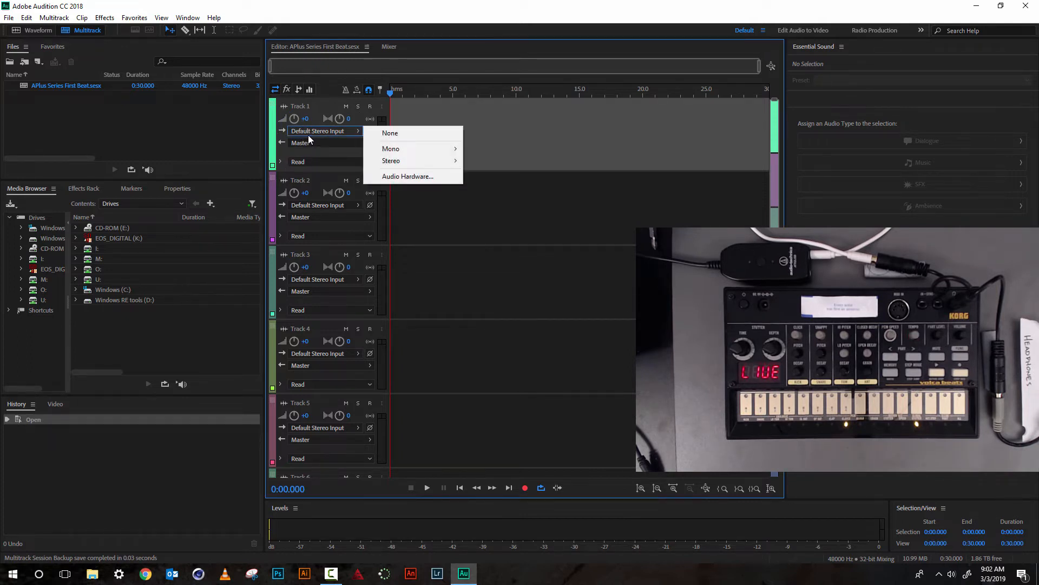
mouse_move(390, 133)
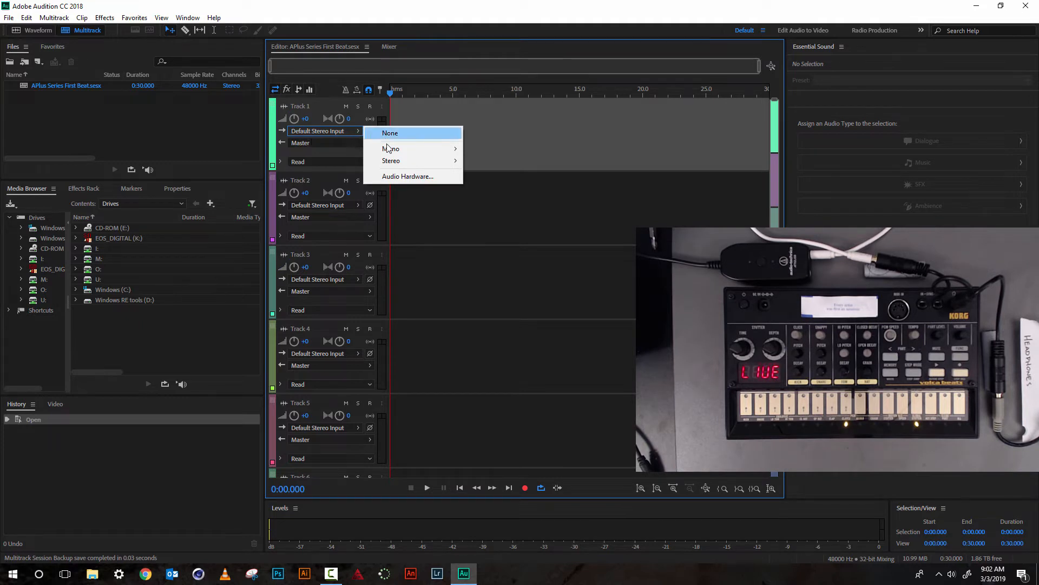
mouse_move(391, 161)
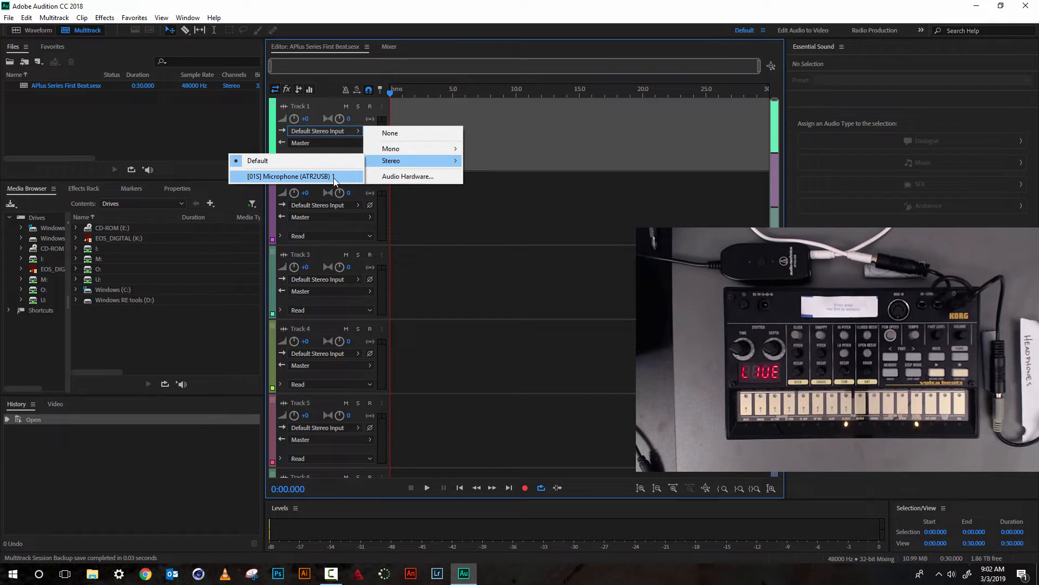
mouse_move(338, 180)
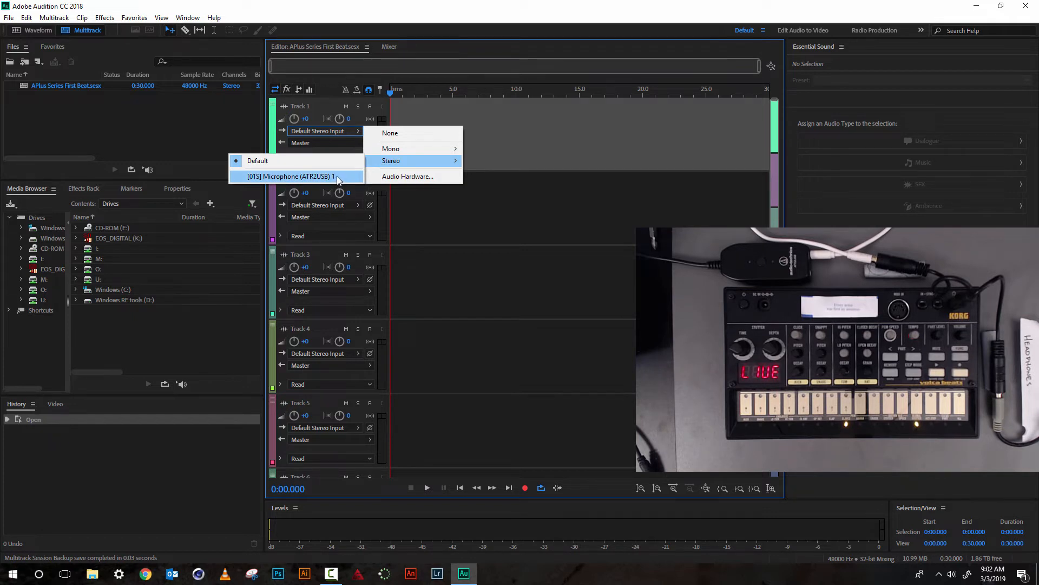
mouse_move(407, 176)
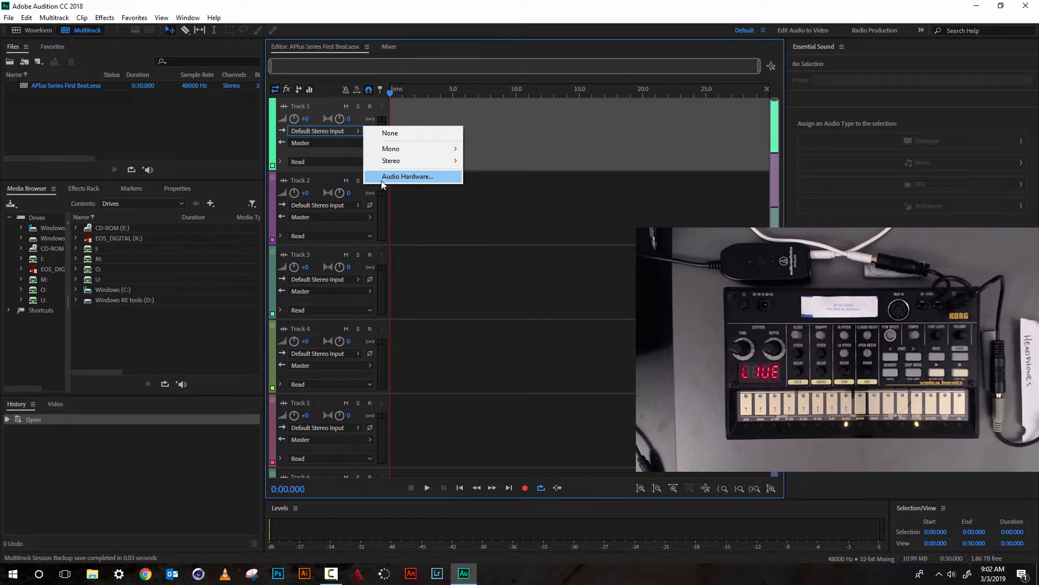
- In Audio Hardware preferences, keep Microphone (ATR2USB) as input and SAMSUNG-4 (NVIDIA) as default output
left_click(408, 175)
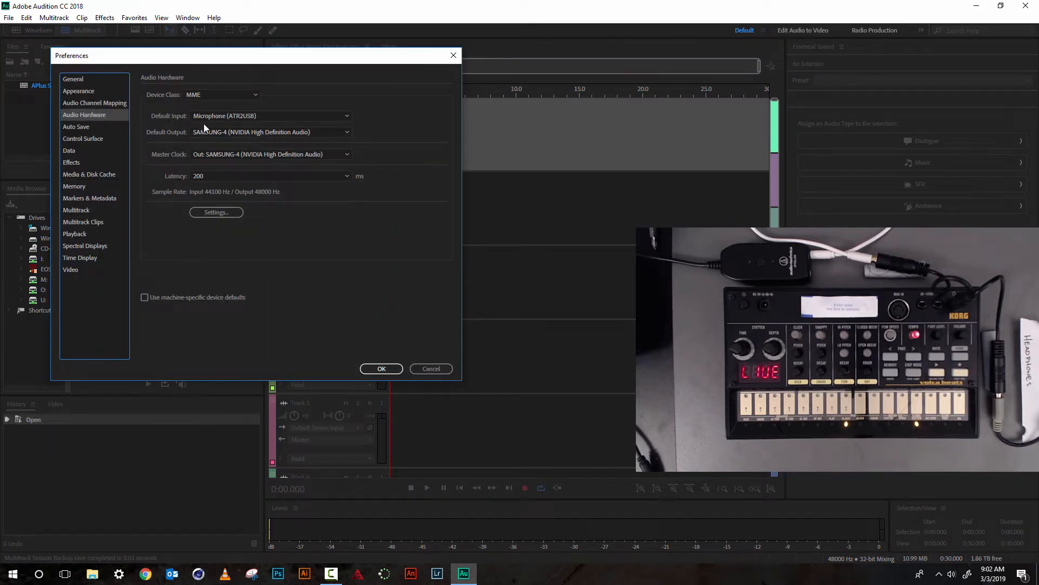
mouse_move(239, 118)
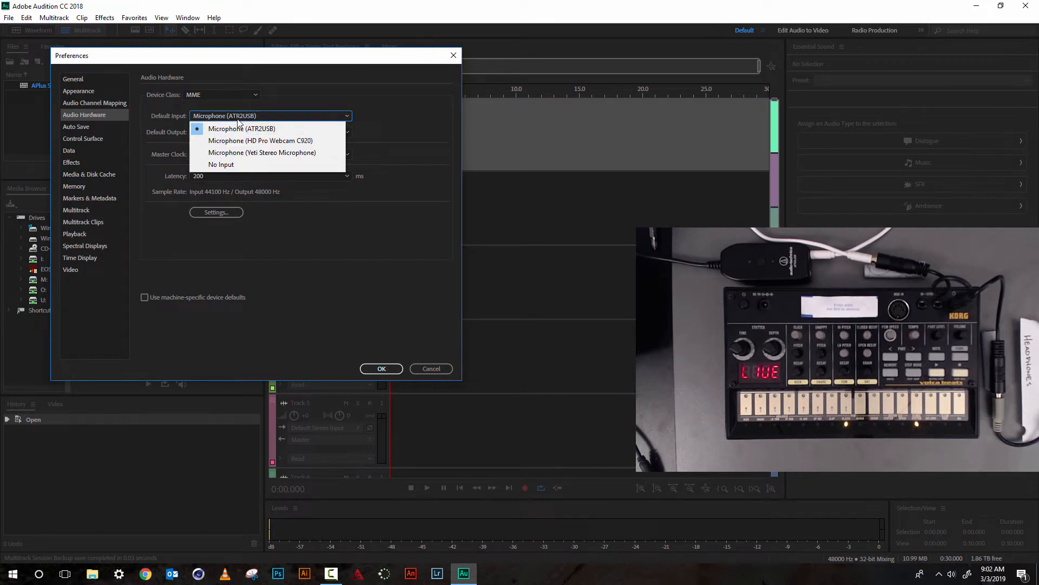
left_click(242, 128)
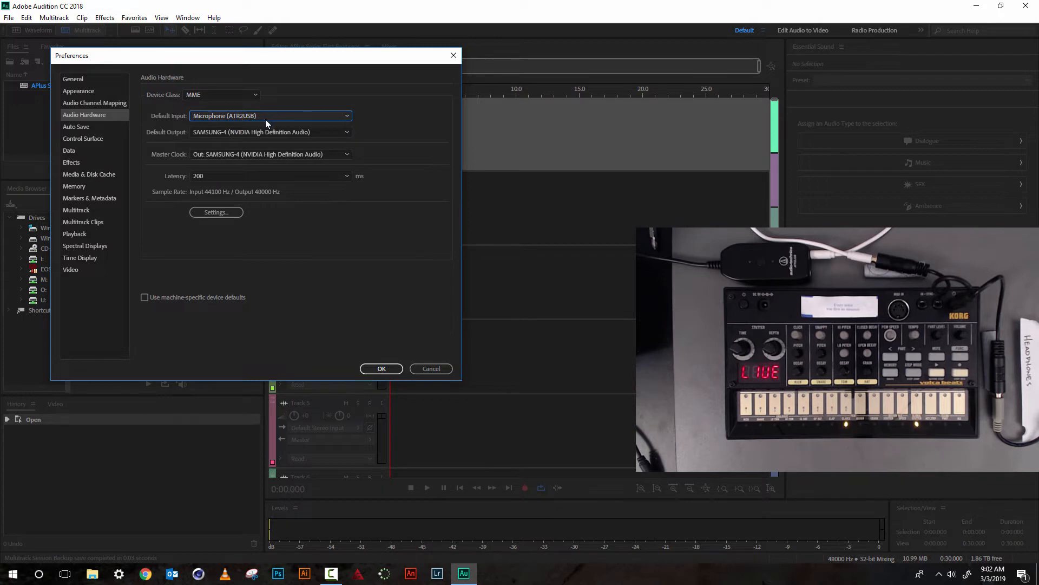
mouse_move(202, 141)
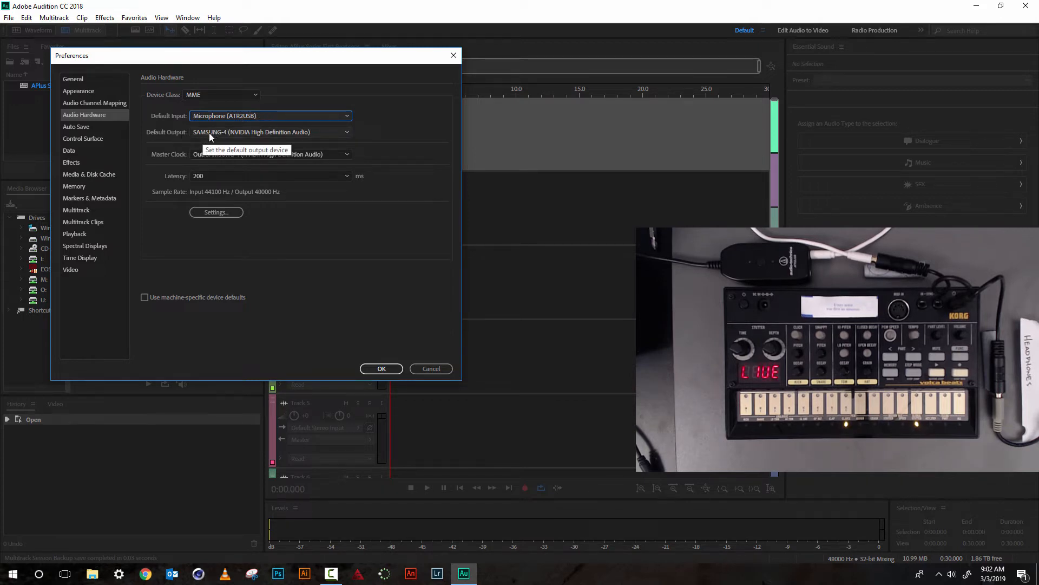
left_click(346, 132)
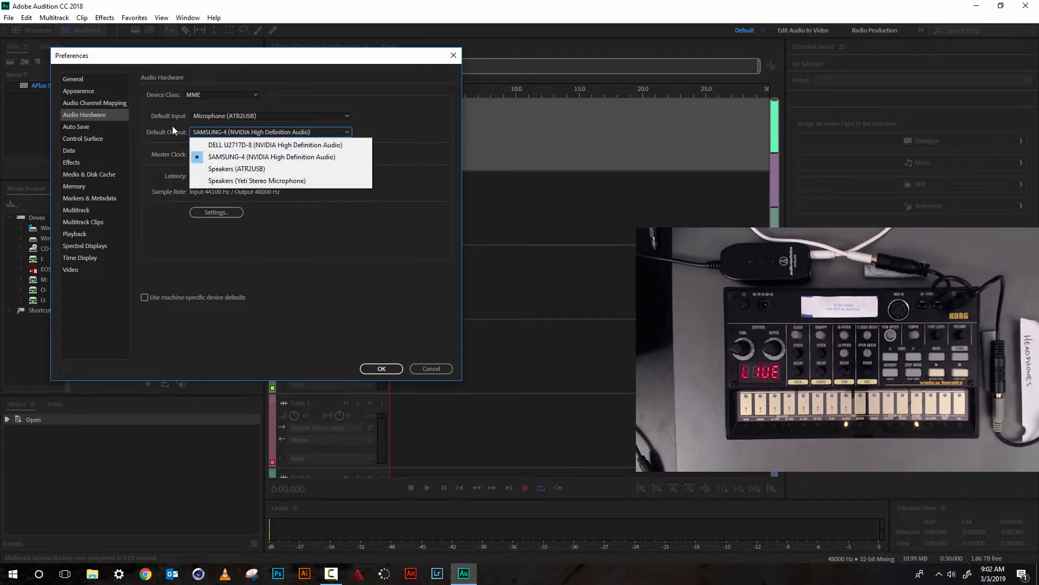
left_click(272, 156)
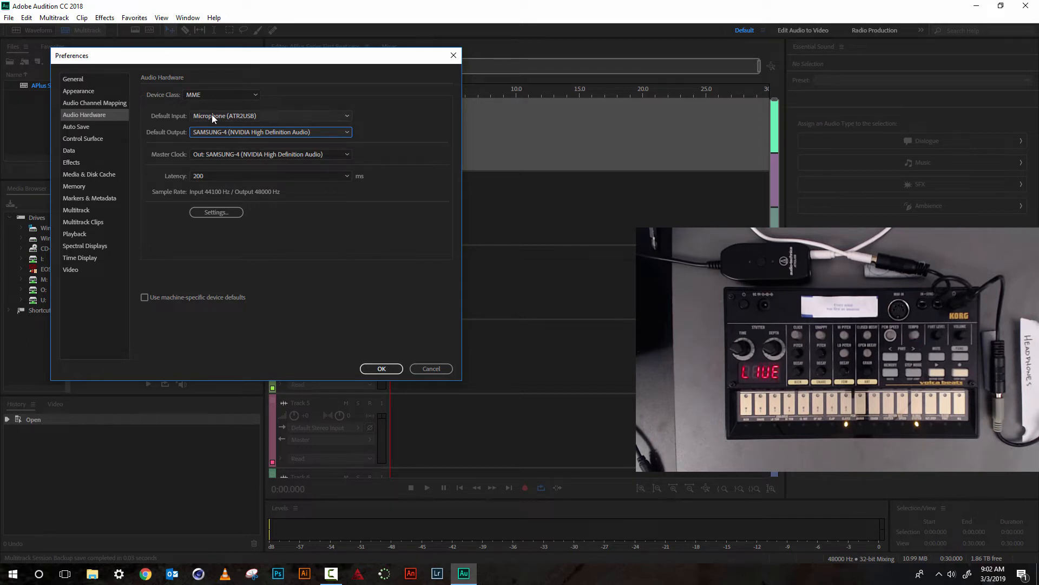
mouse_move(205, 124)
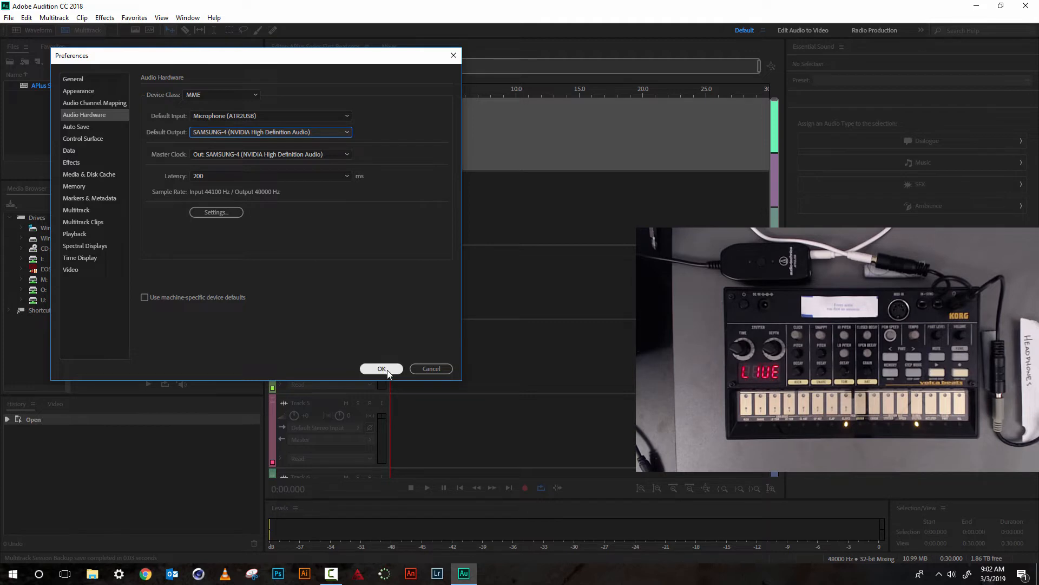
- Confirm the audio hardware preferences and arm Track 1 for recording
left_click(381, 369)
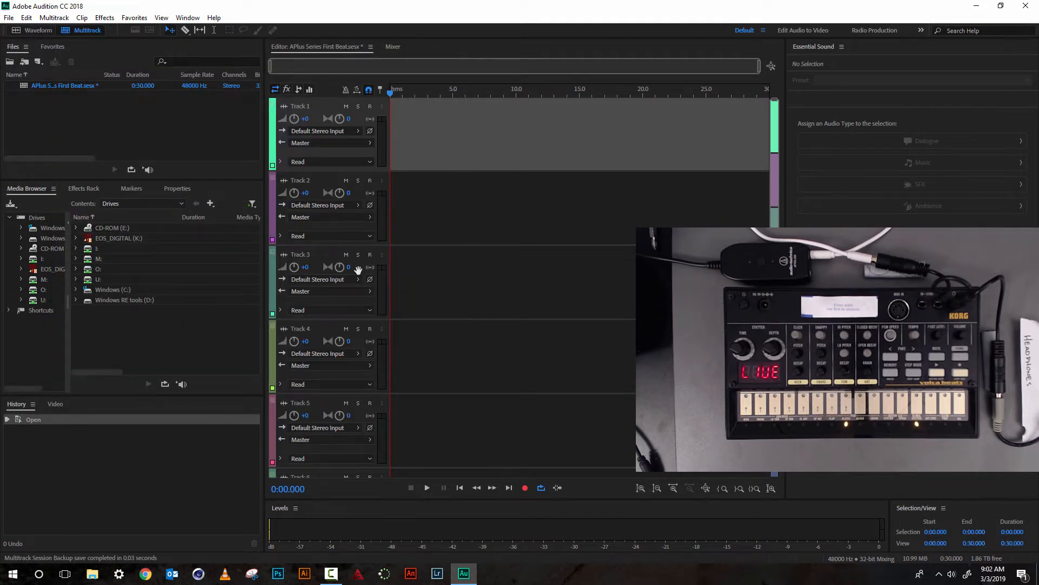
mouse_move(332, 146)
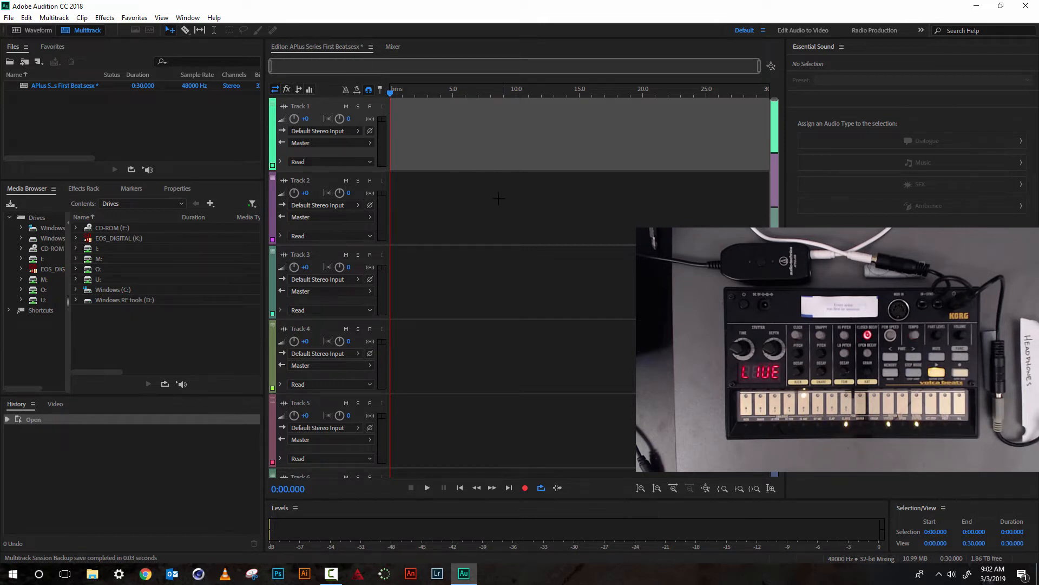
mouse_move(370, 106)
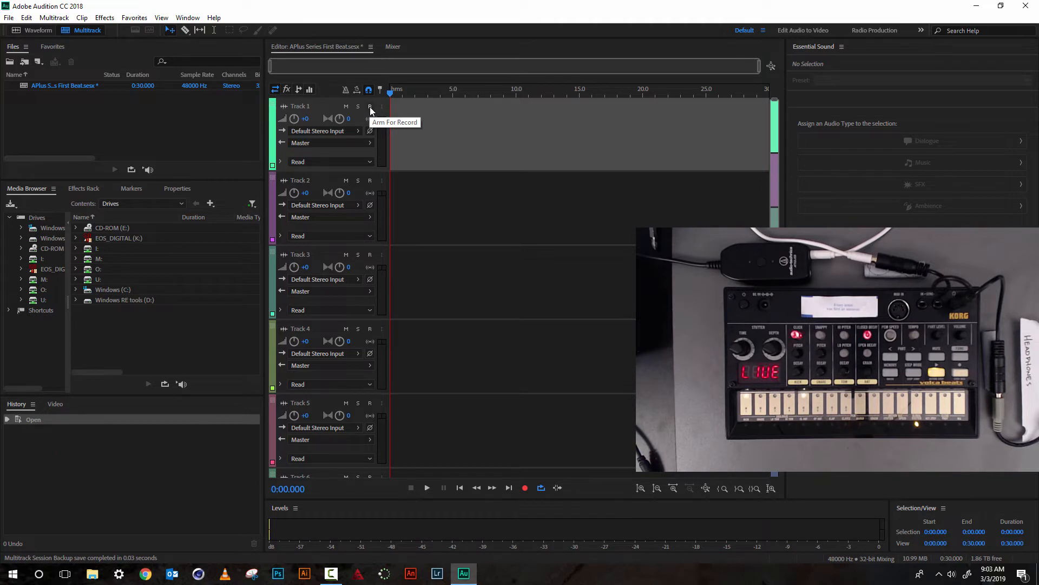
left_click(370, 106)
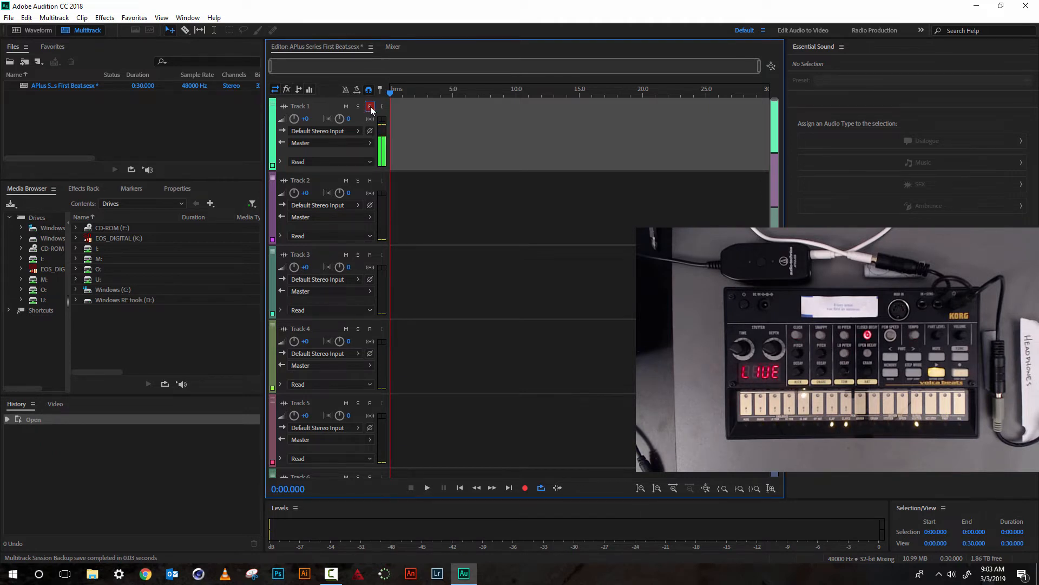
left_click(370, 107)
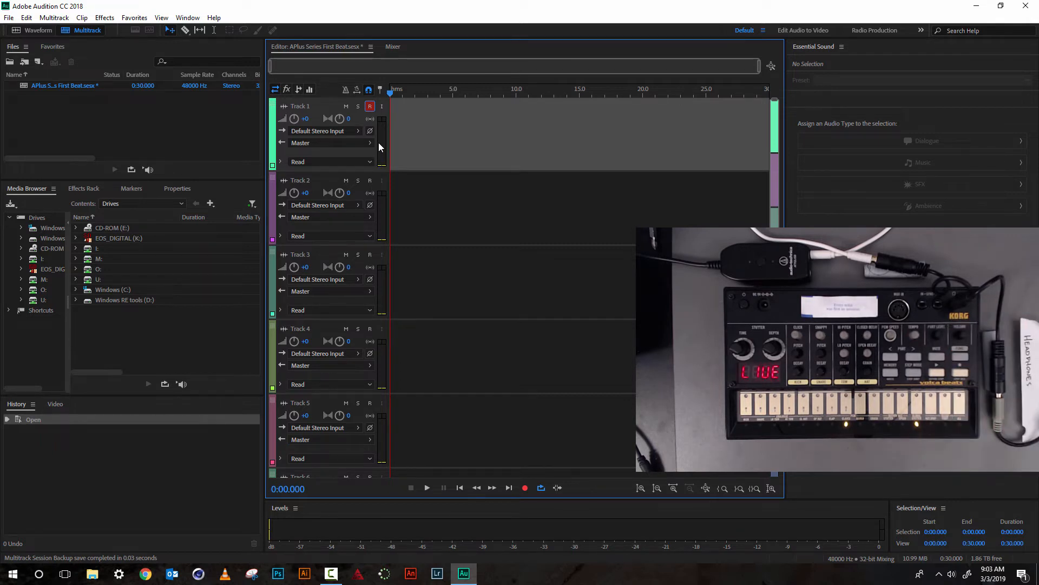
mouse_move(728, 112)
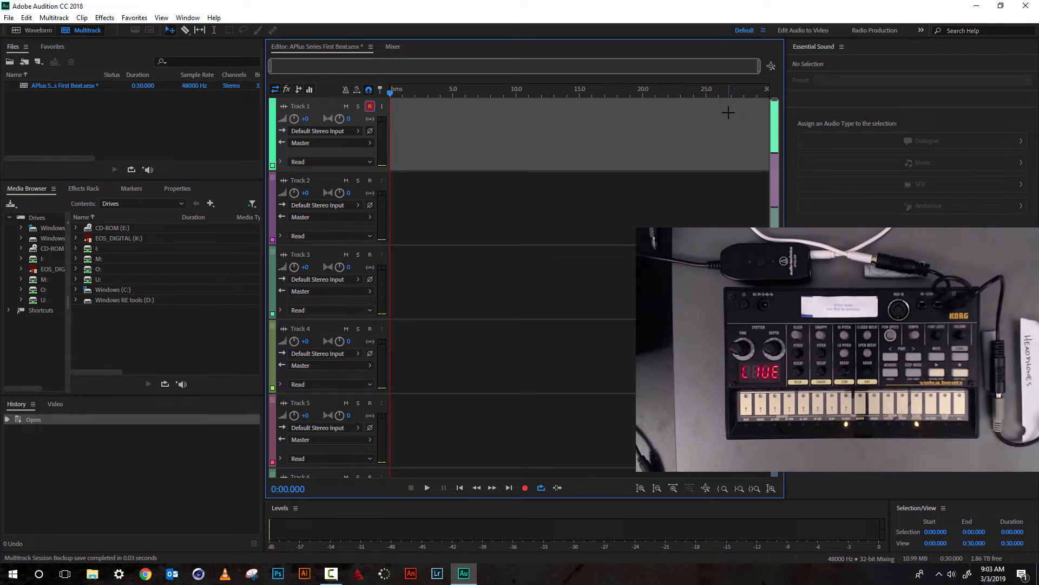
mouse_move(705, 105)
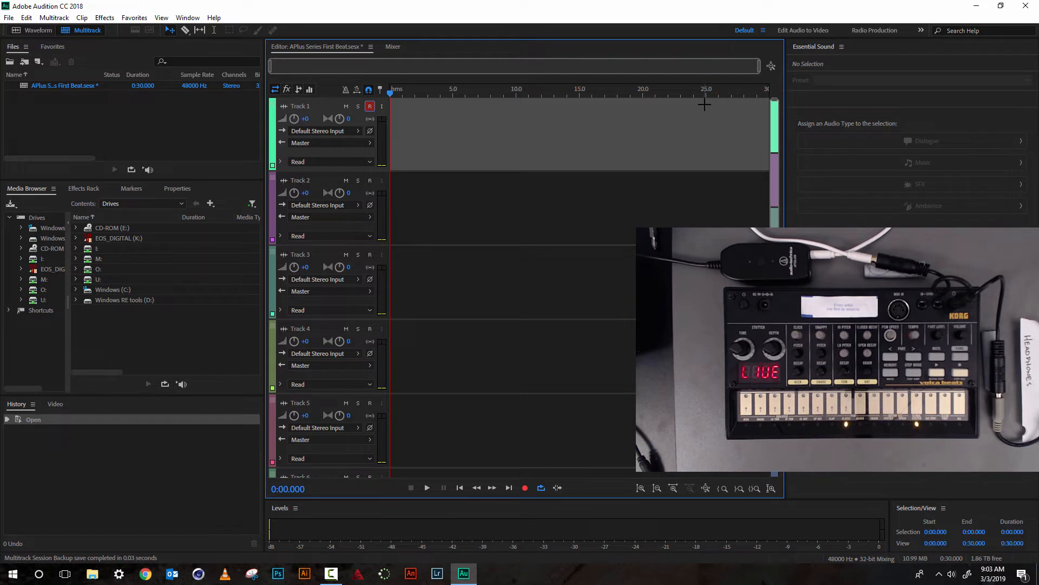
mouse_move(696, 112)
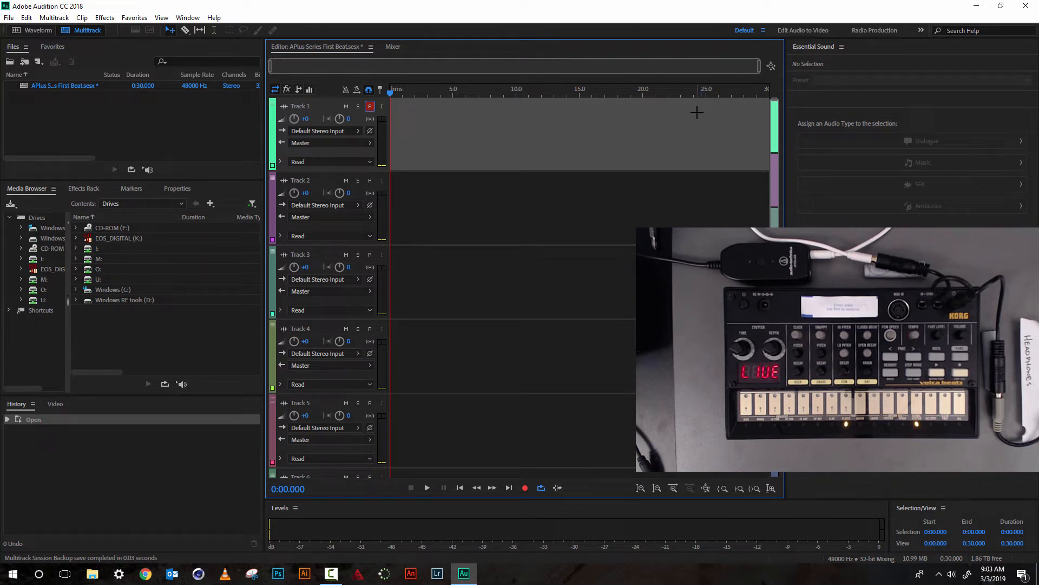
mouse_move(447, 109)
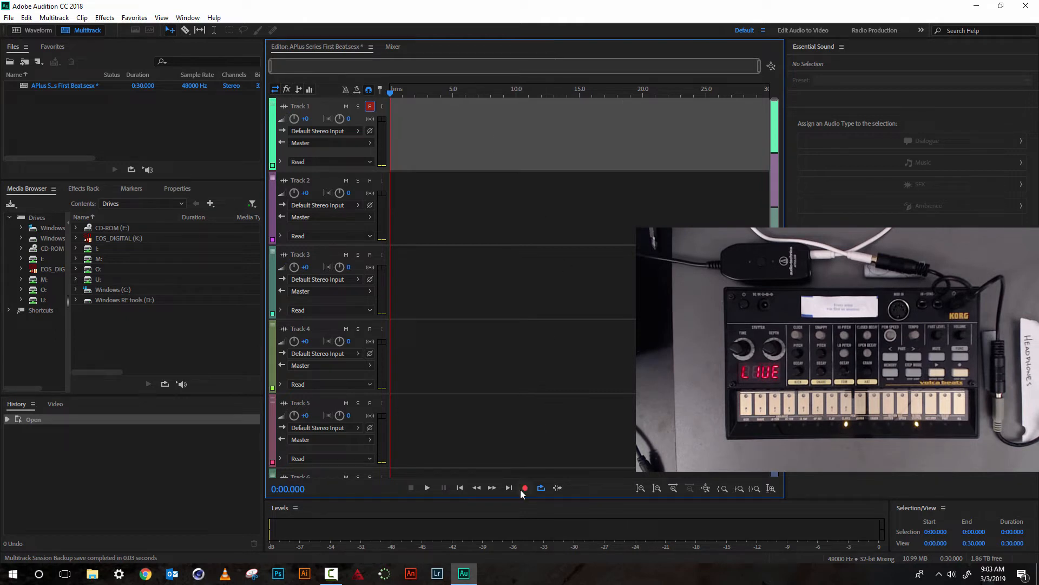
mouse_move(525, 488)
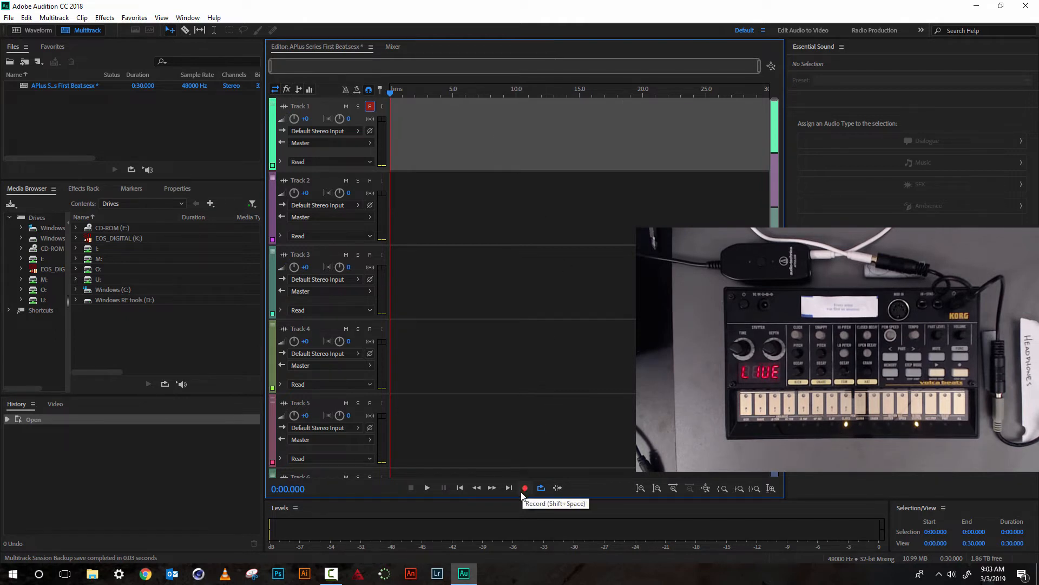
mouse_move(521, 503)
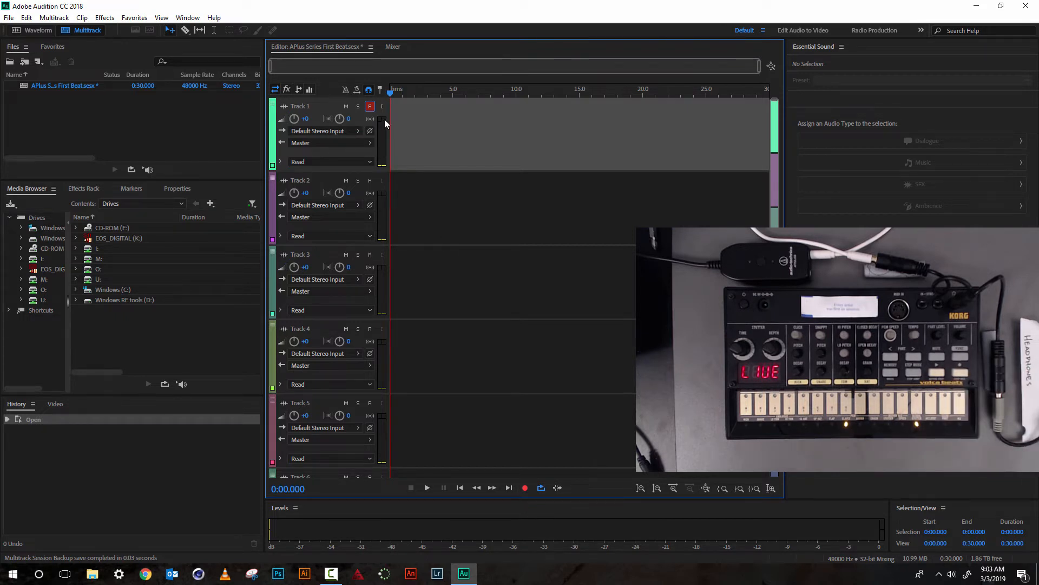
mouse_move(370, 106)
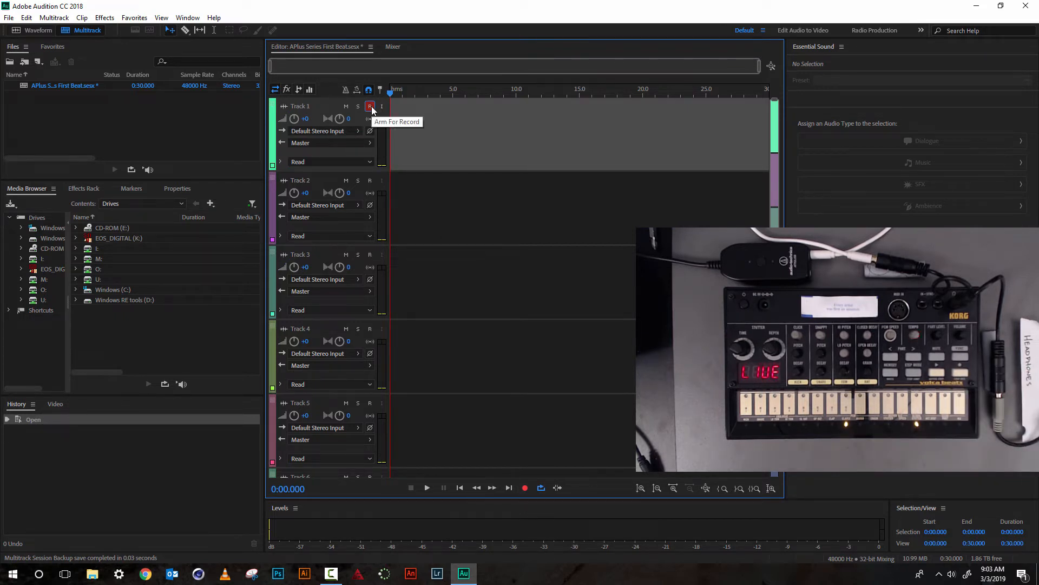
left_click(369, 106)
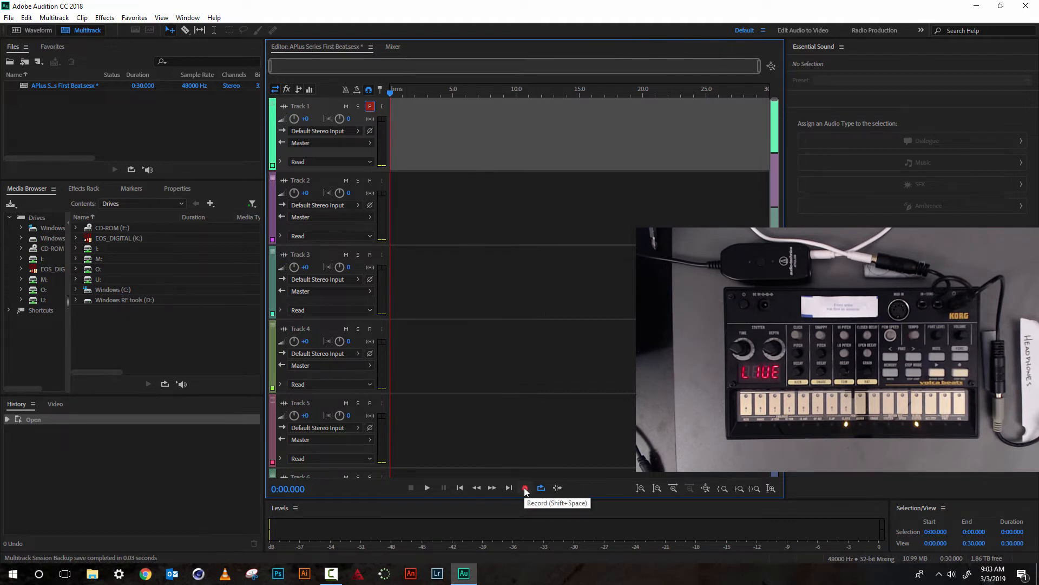
mouse_move(524, 487)
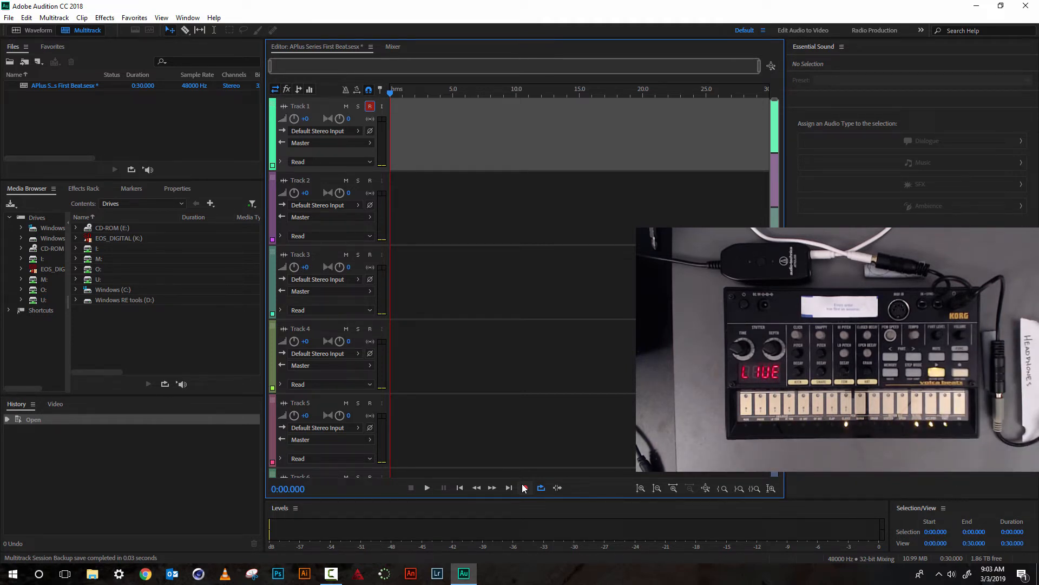
left_click(525, 488)
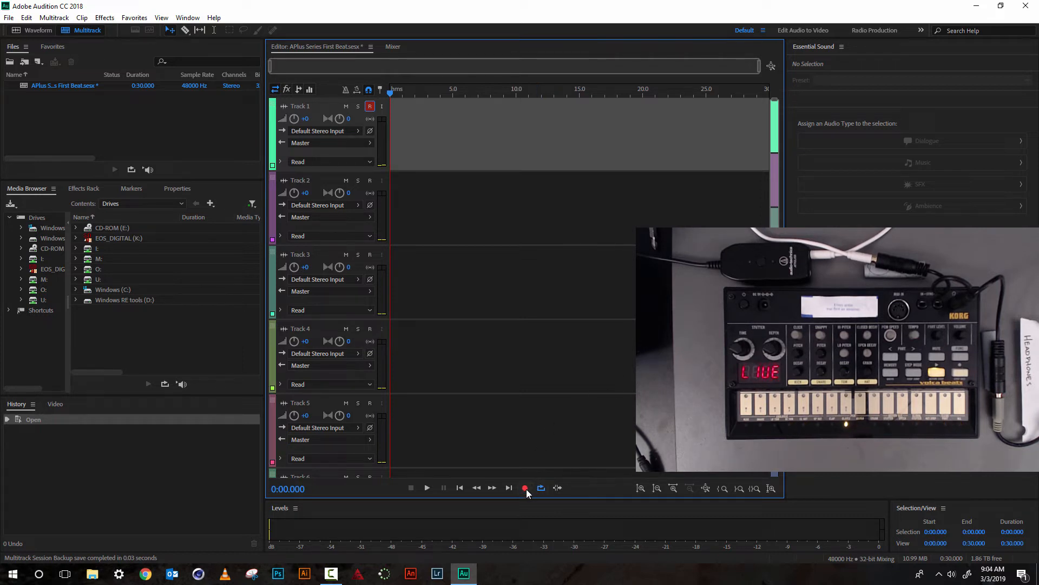
mouse_move(525, 487)
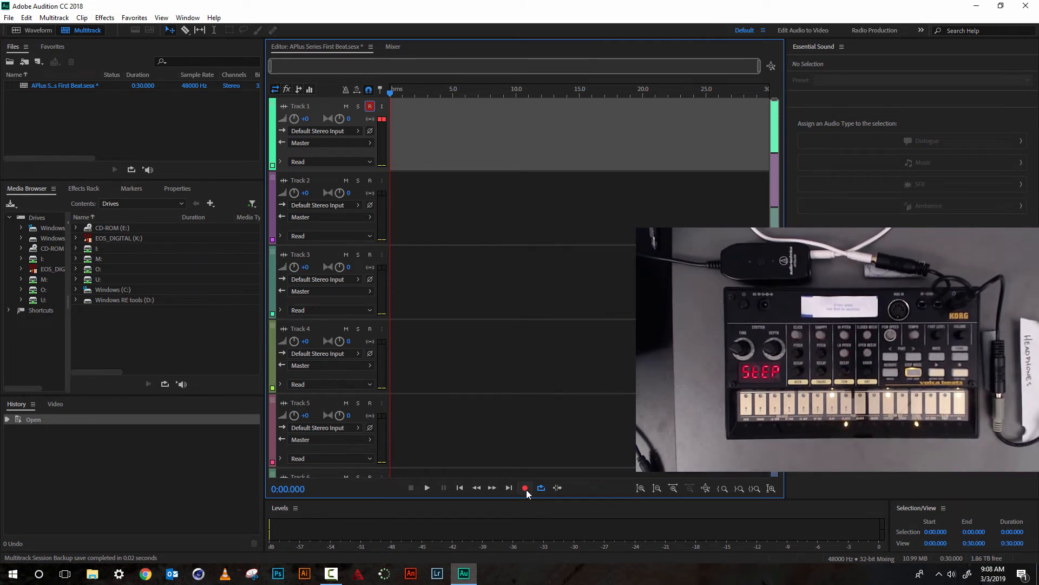
- Re-arm Track 1 and start recording the drum machine beat onto it
left_click(525, 488)
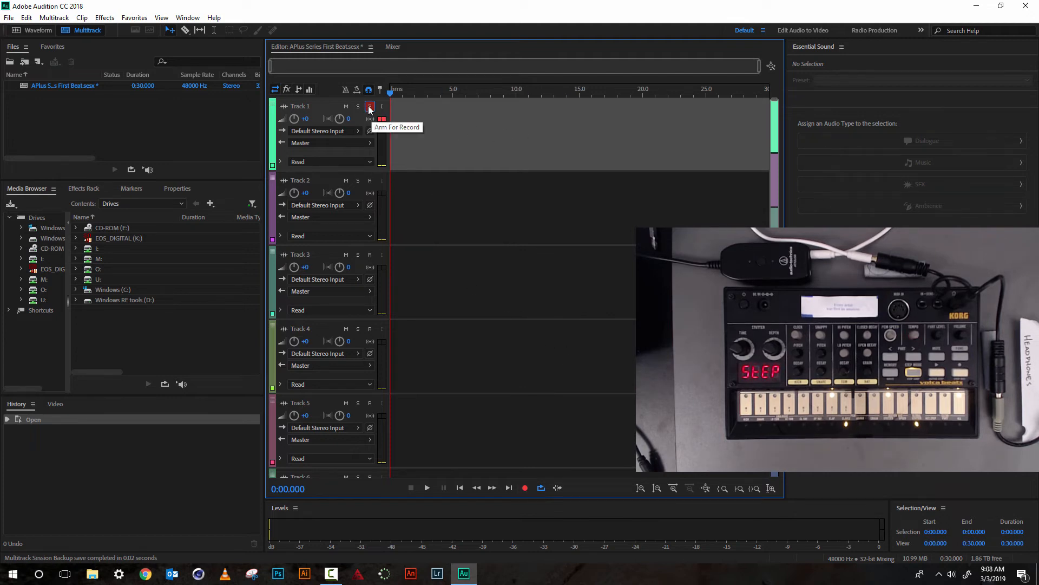
left_click(370, 106)
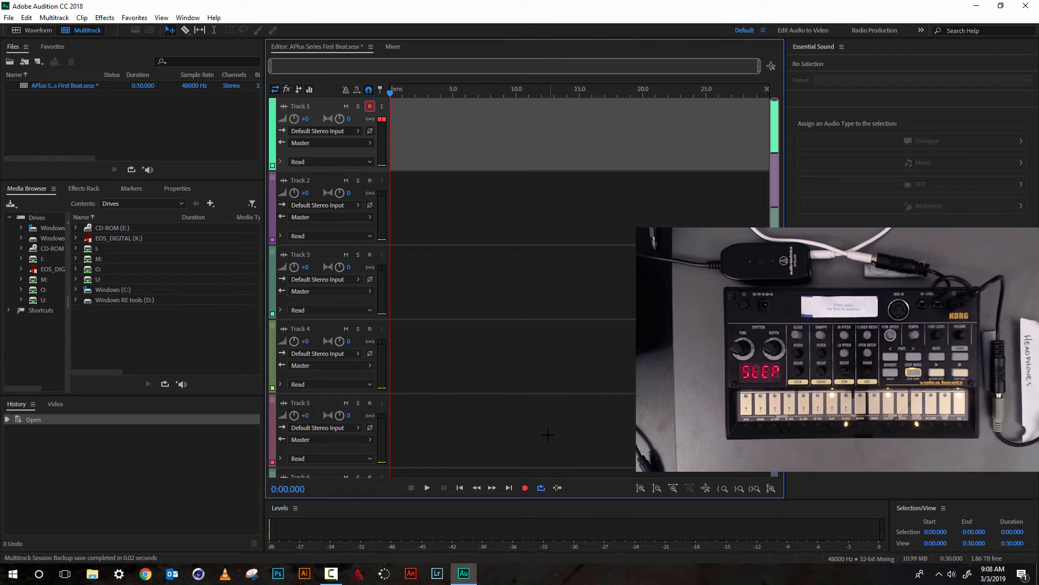
mouse_move(524, 488)
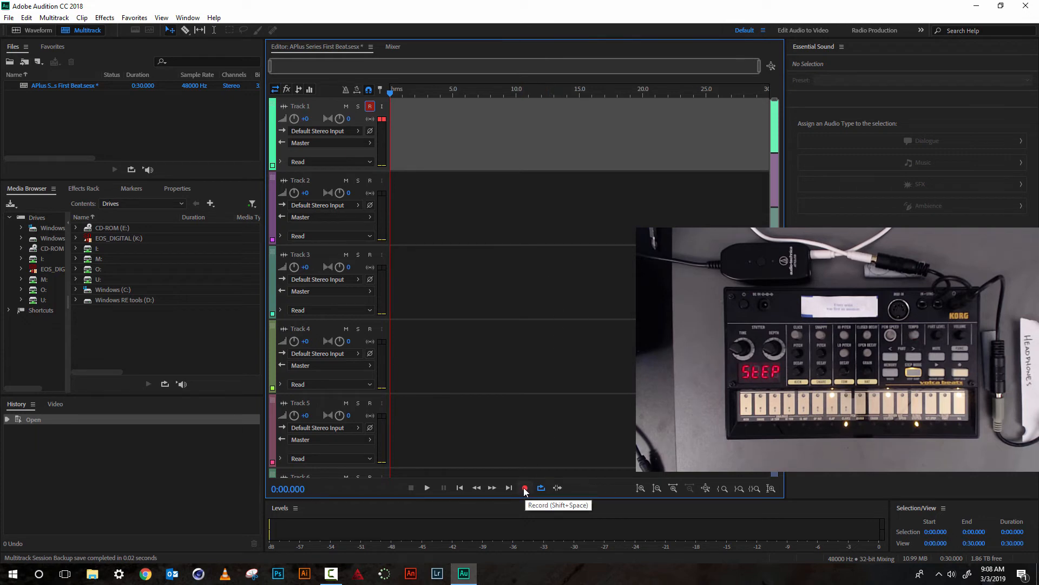
left_click(526, 488)
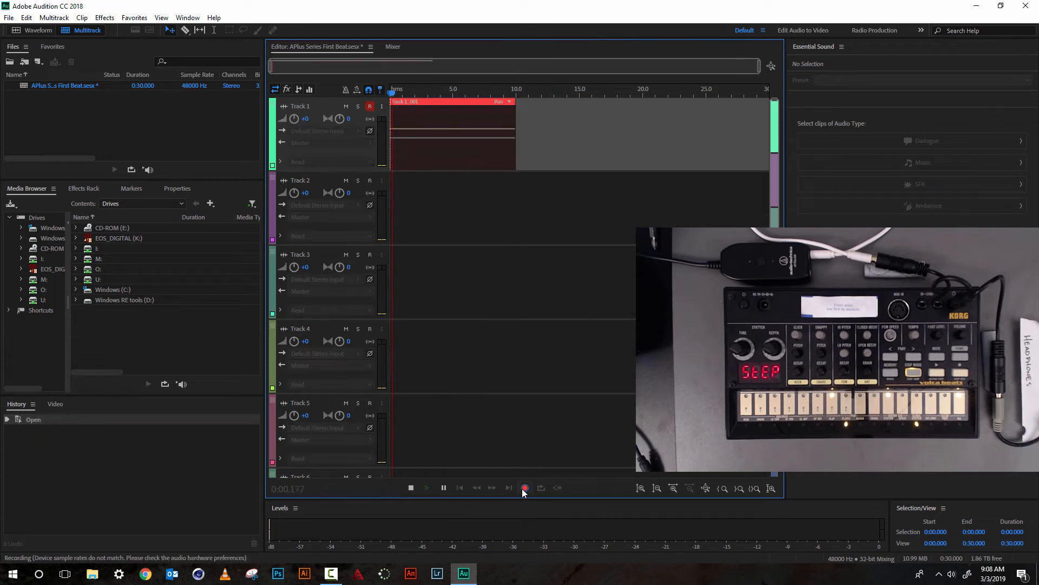
left_click(524, 488)
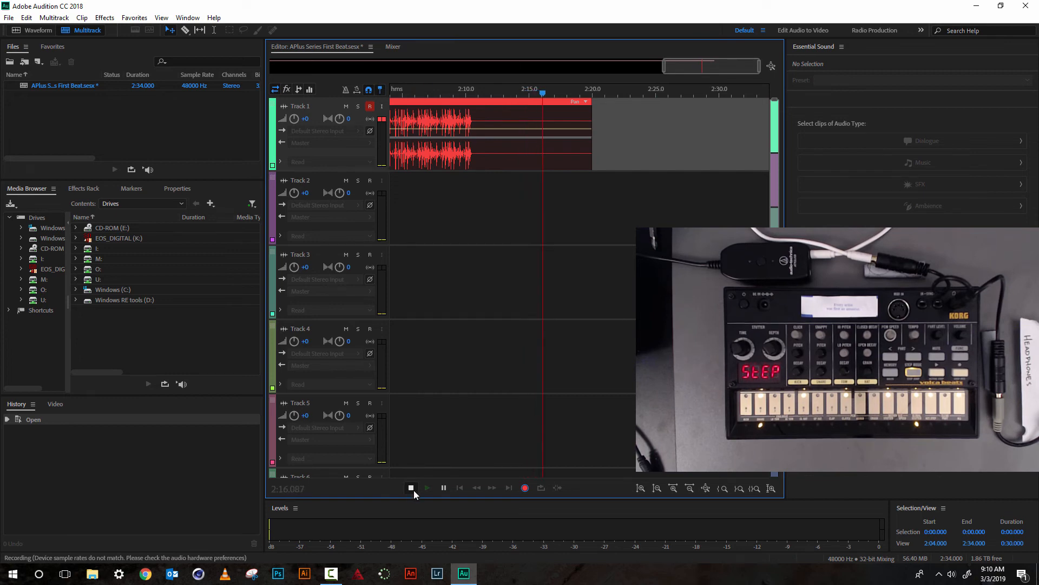
left_click(411, 488)
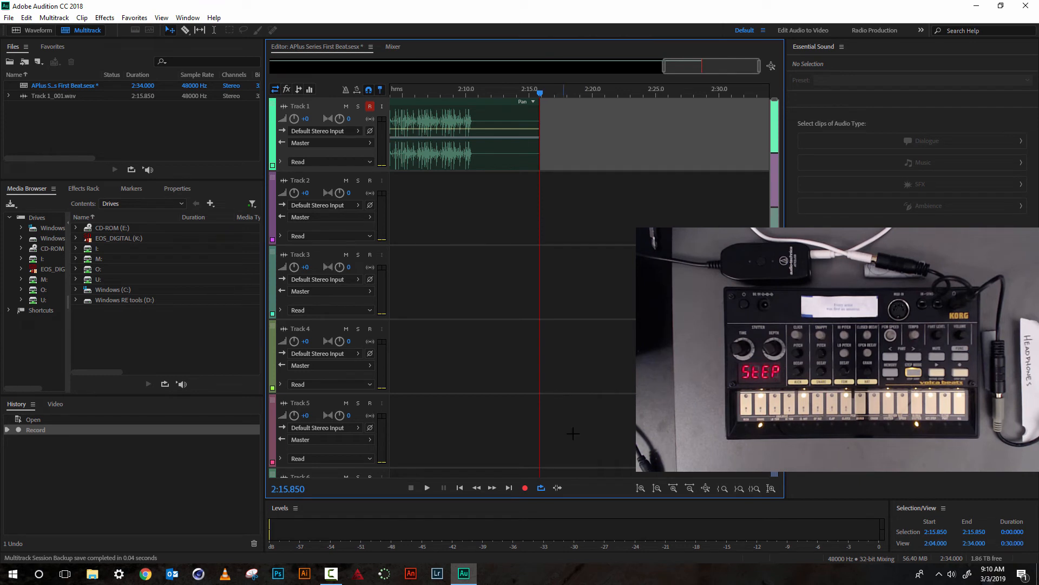
mouse_move(625, 193)
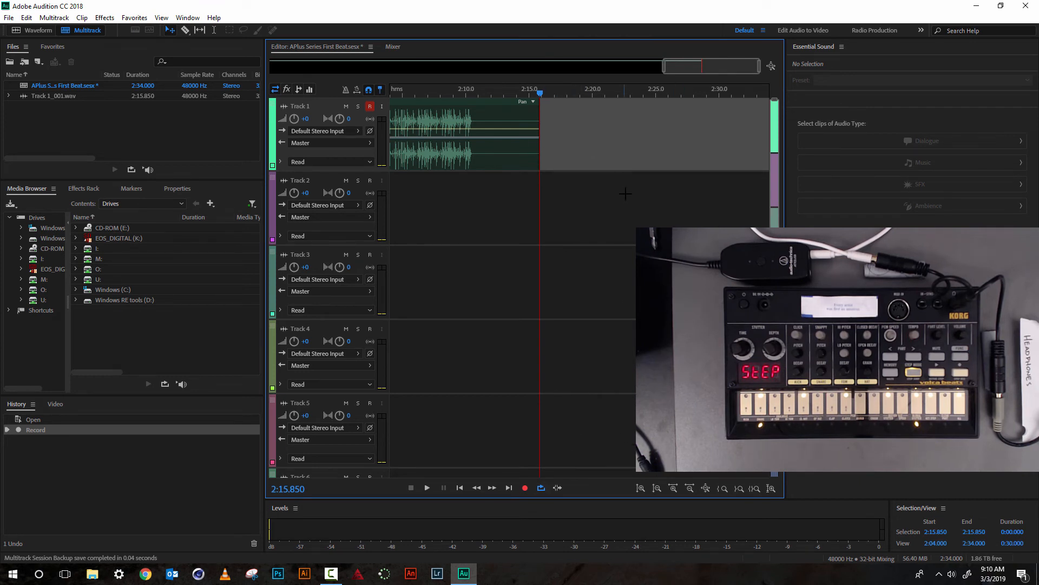
mouse_move(481, 216)
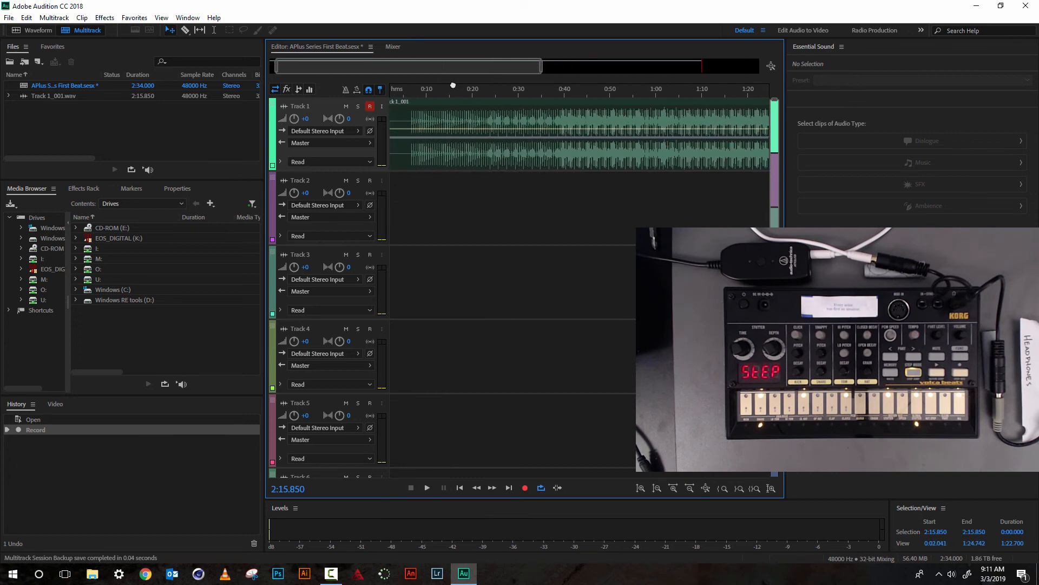
mouse_move(410, 128)
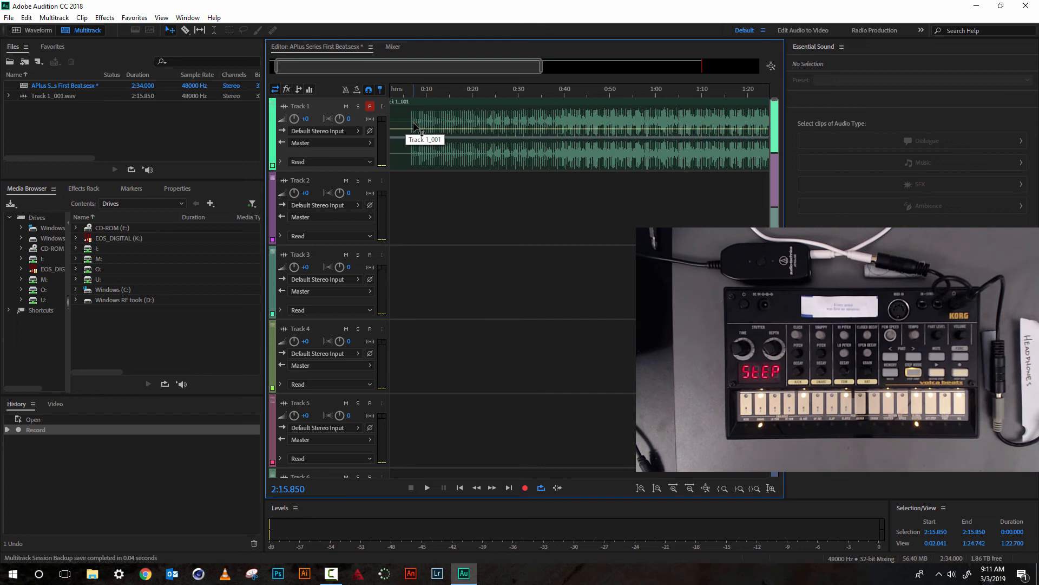
mouse_move(600, 149)
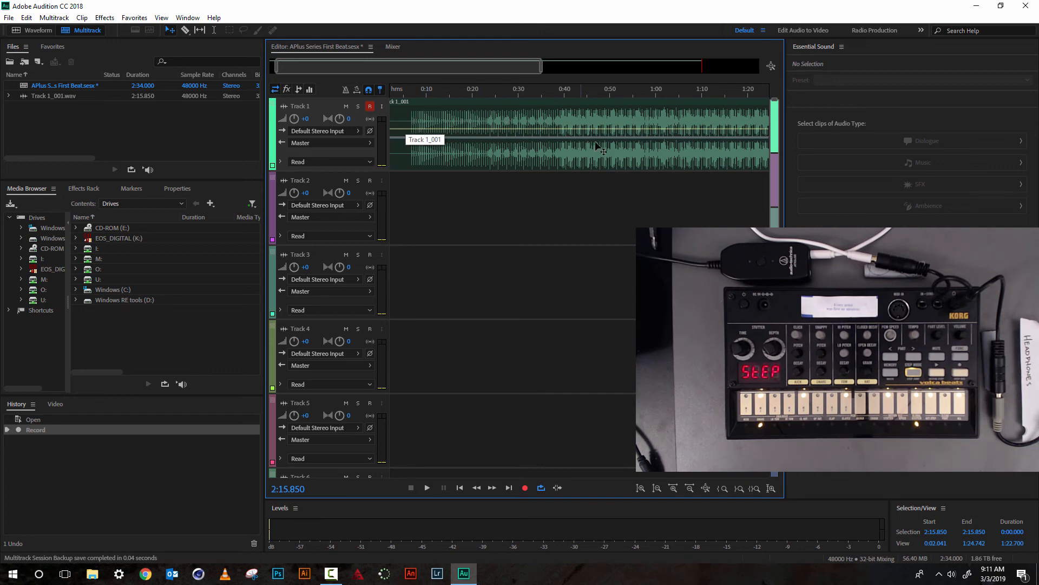
- Split off the opening of the Track 1 drum clip with the Razor tool and select the remainder
left_click(564, 133)
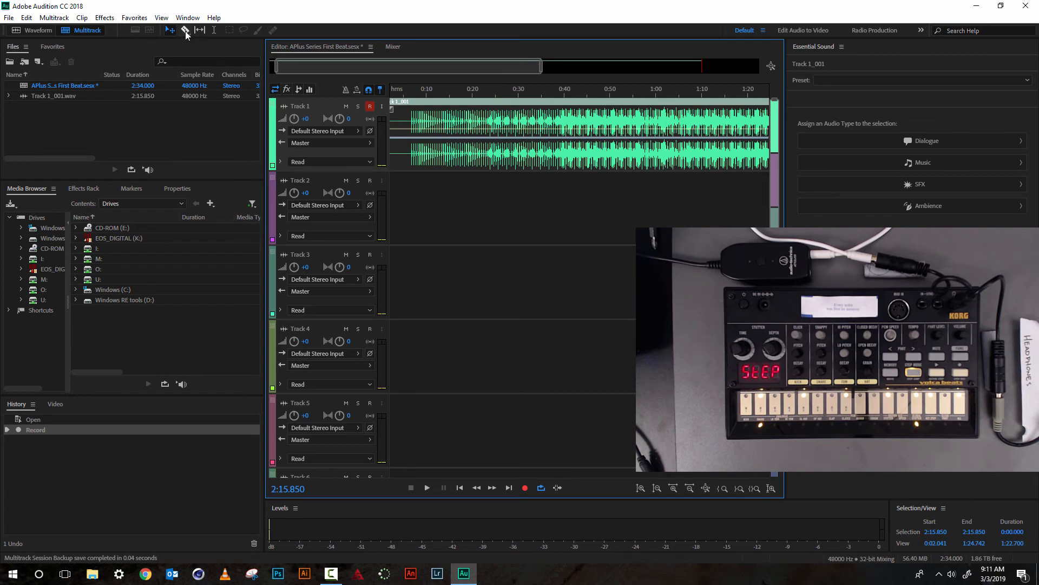
mouse_move(170, 30)
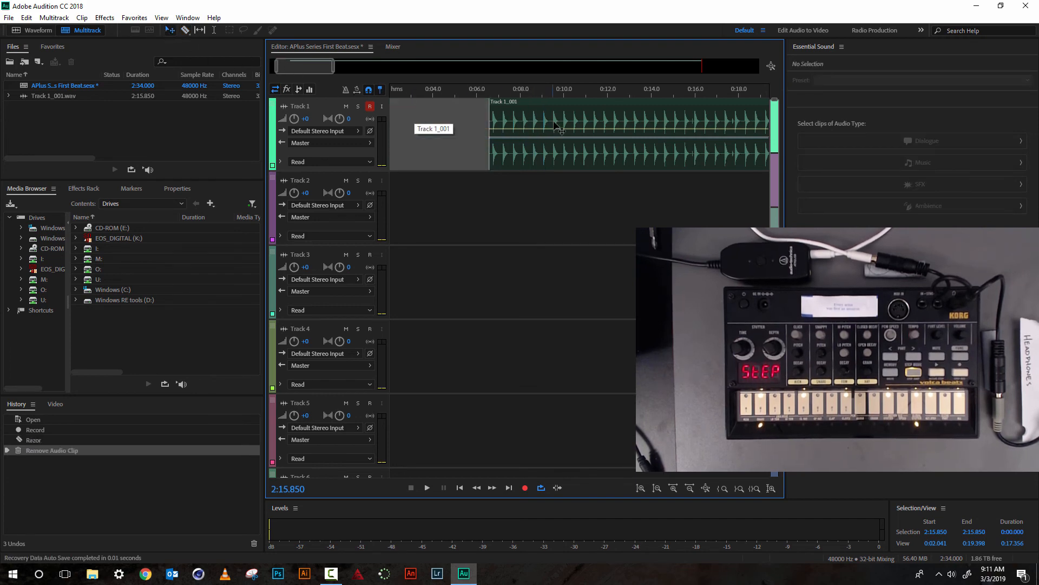
left_click(577, 133)
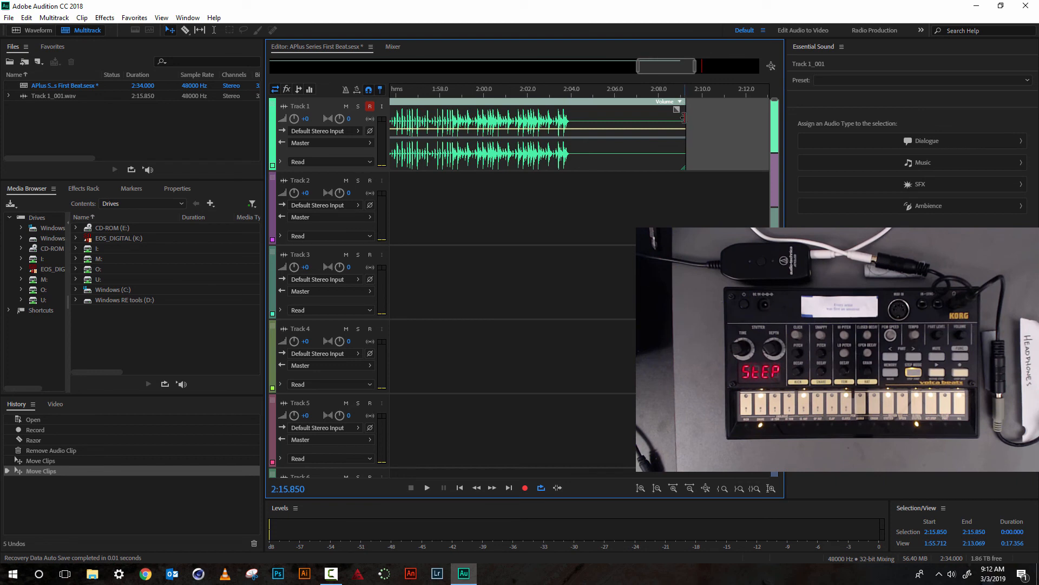
mouse_move(686, 125)
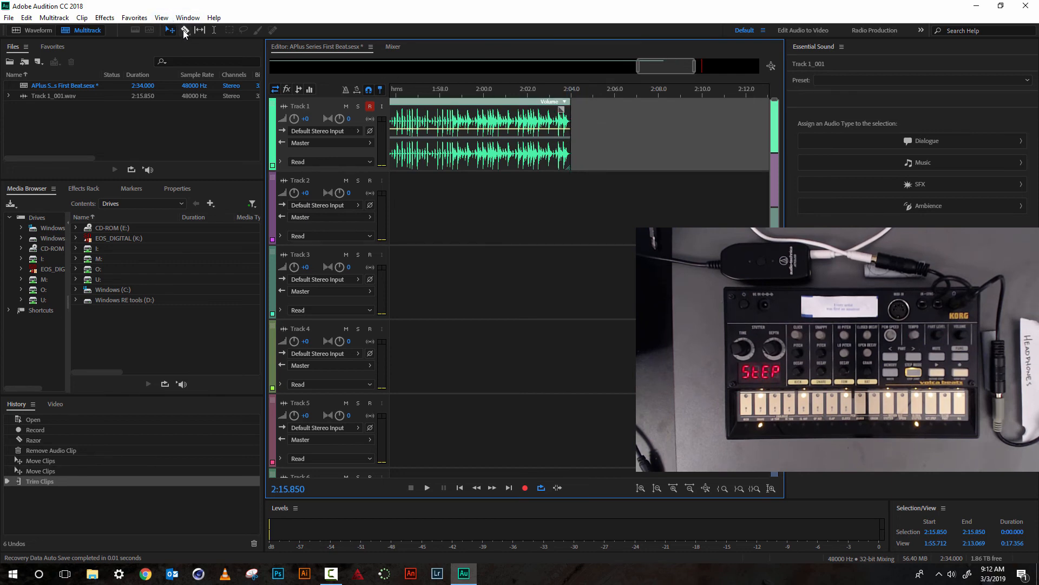
- Trim the drum clip's ending shorter and save the APlus Series First Beat session
left_click(184, 31)
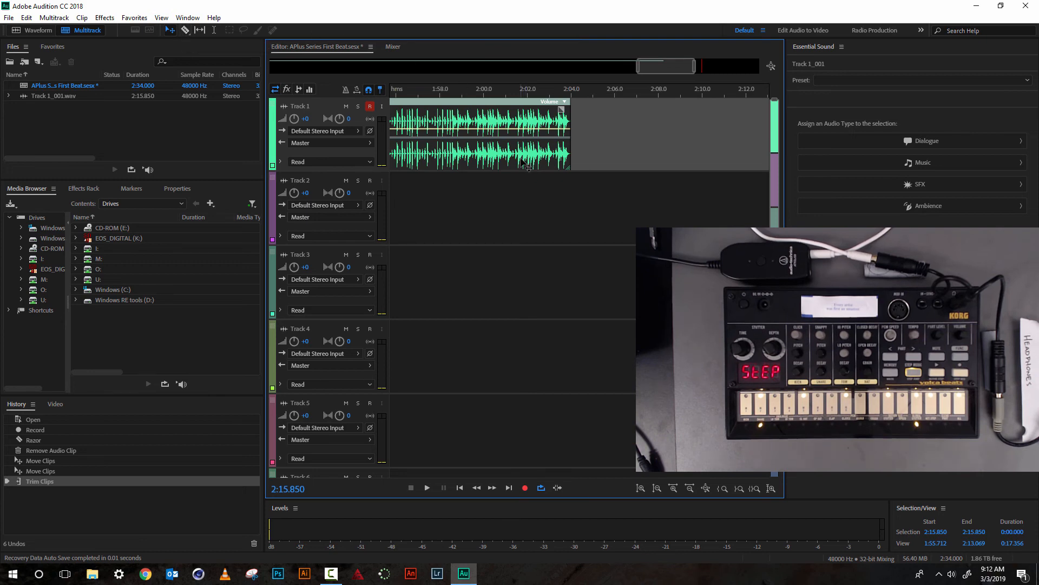
key("ctrl+s")
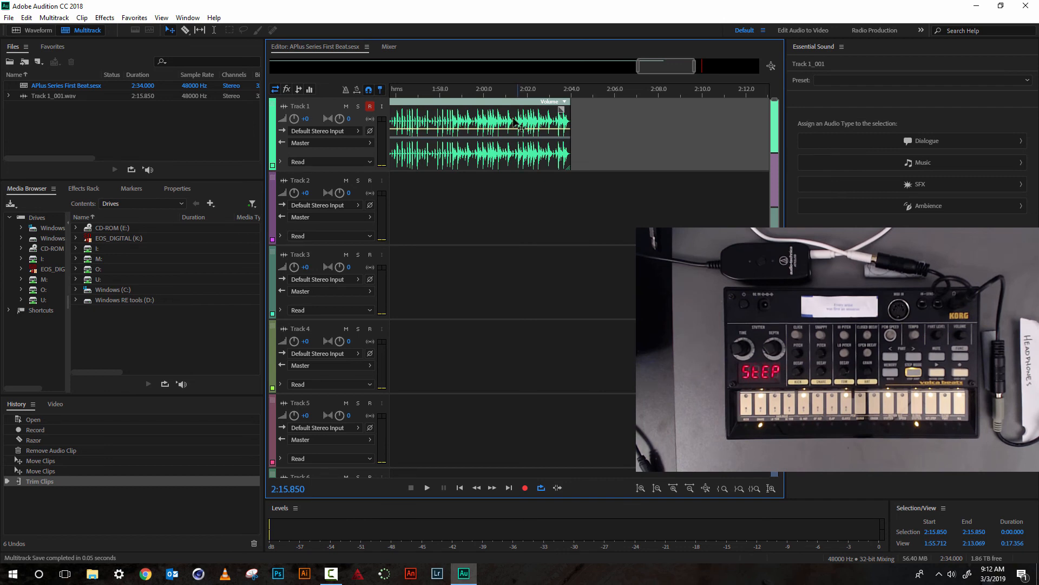
mouse_move(194, 103)
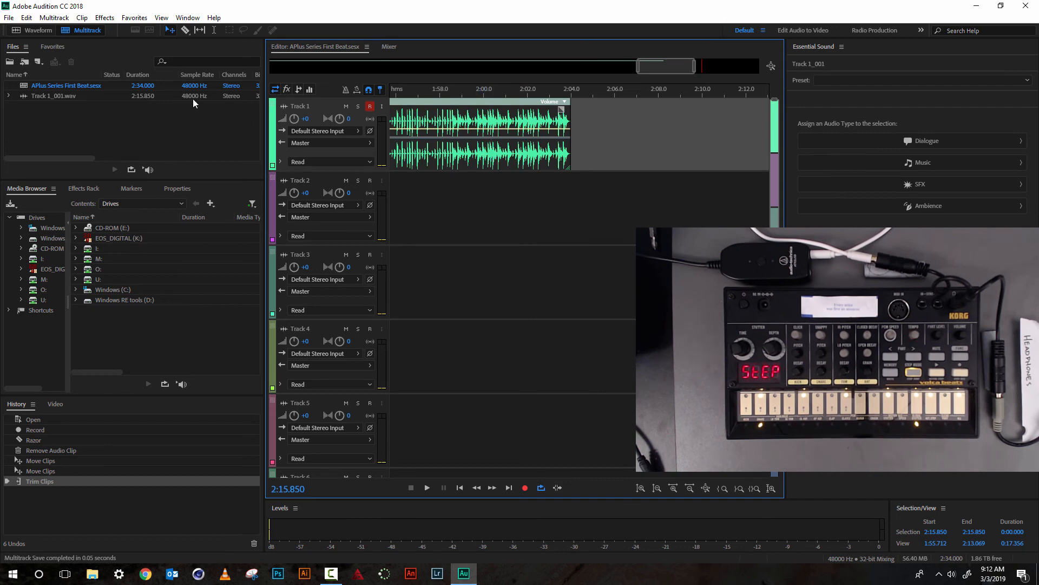
mouse_move(9, 17)
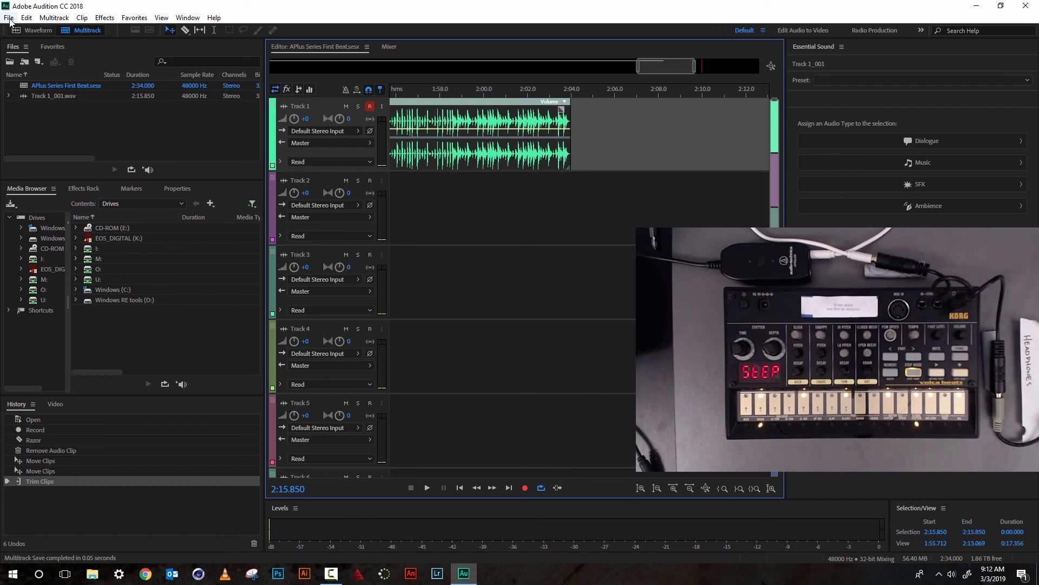
- Reach the Multitrack Mixdown export choices from the File menu's Export options
left_click(9, 18)
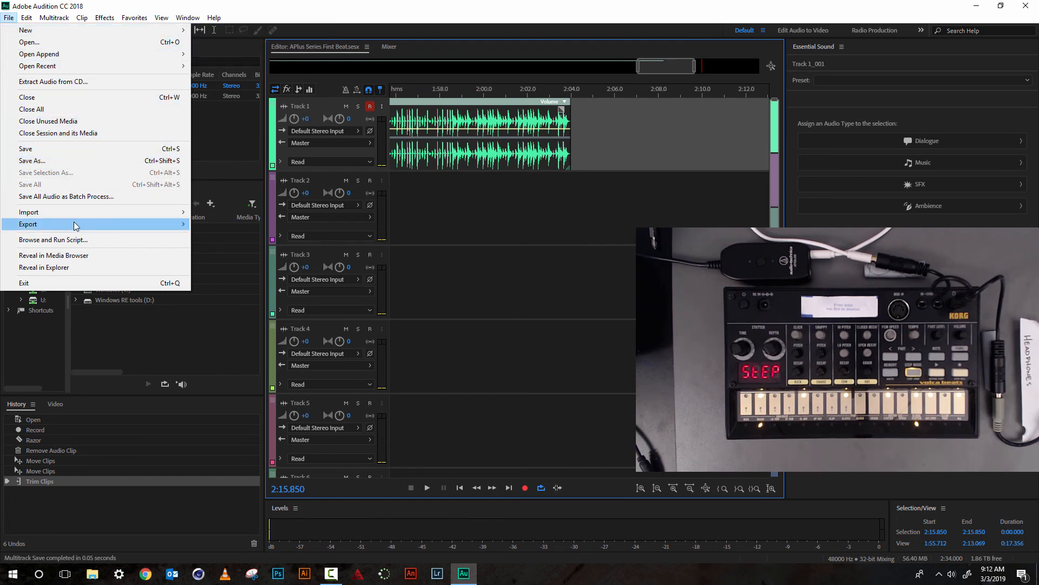
left_click(28, 224)
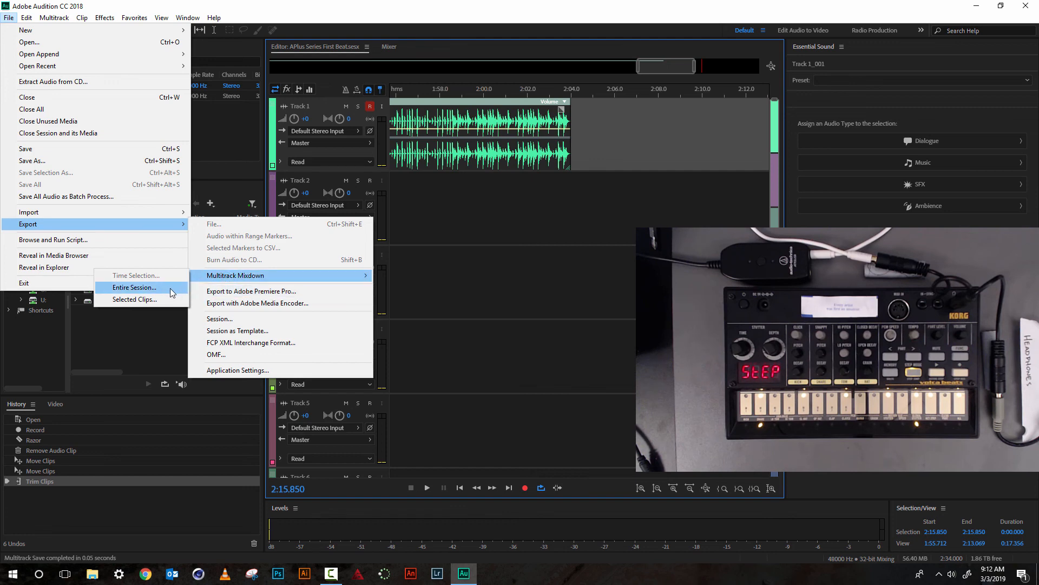
mouse_move(173, 265)
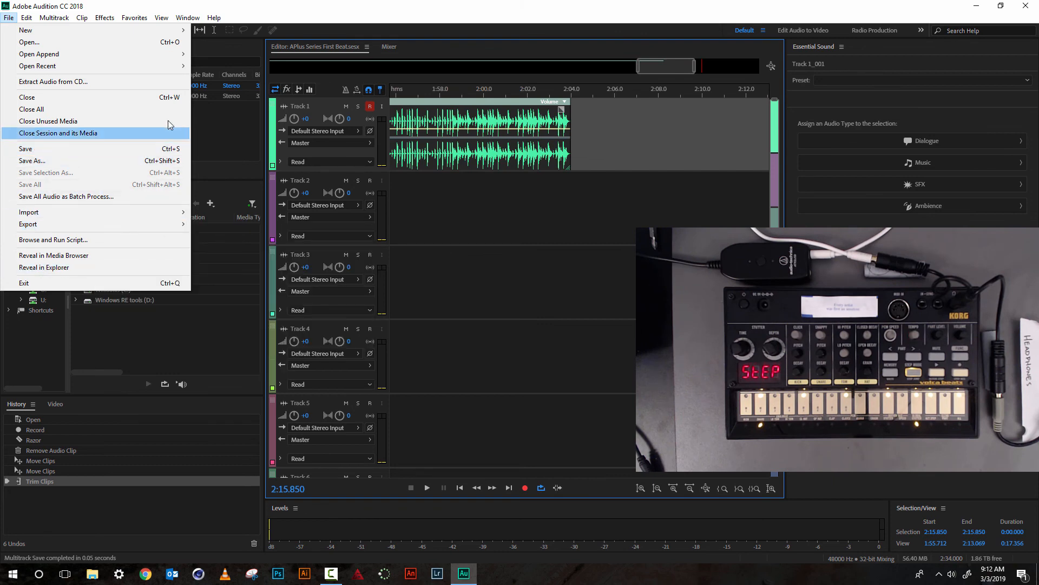
mouse_move(354, 52)
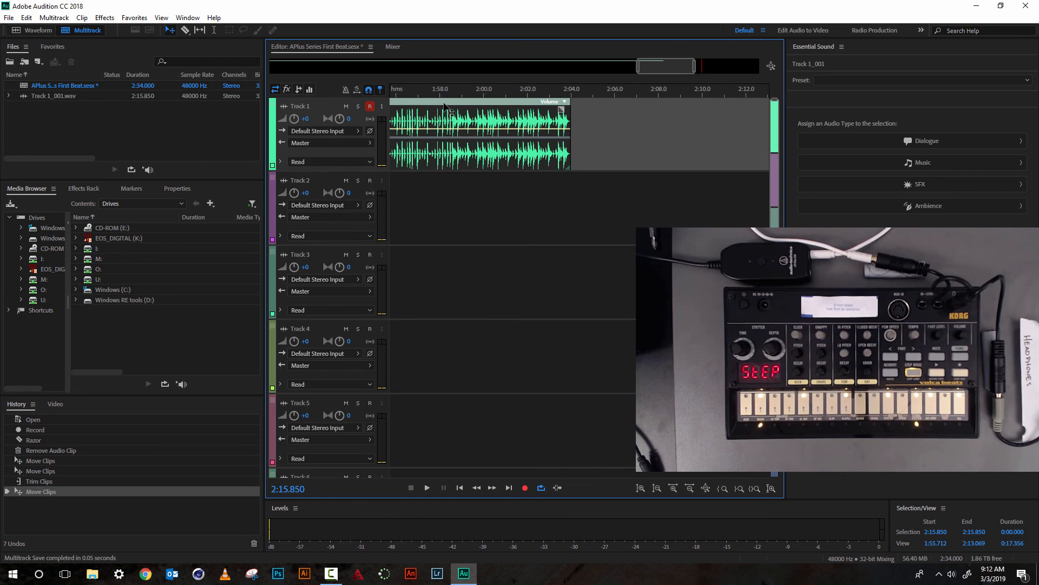
mouse_move(10, 18)
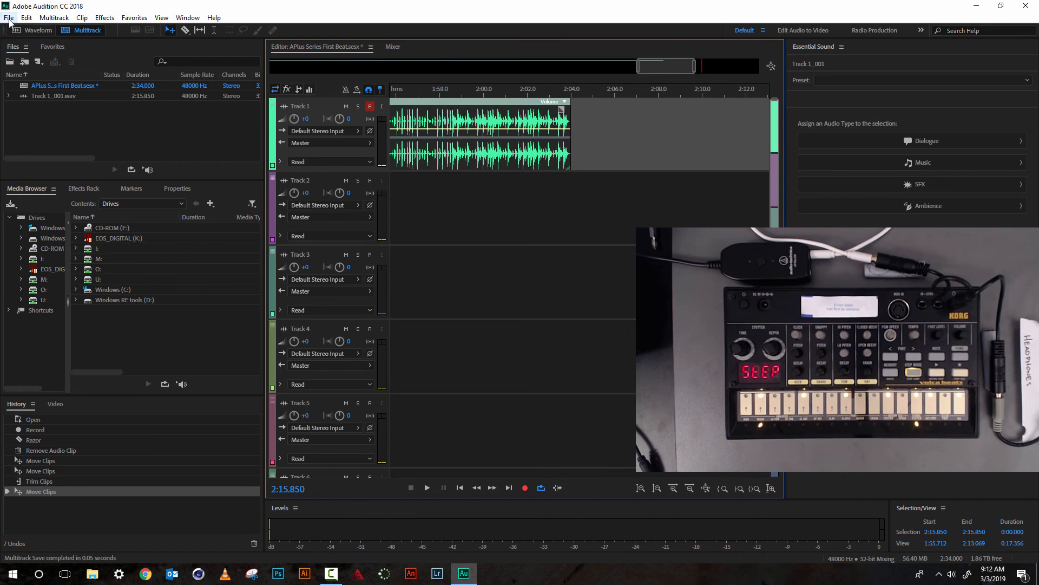
left_click(9, 17)
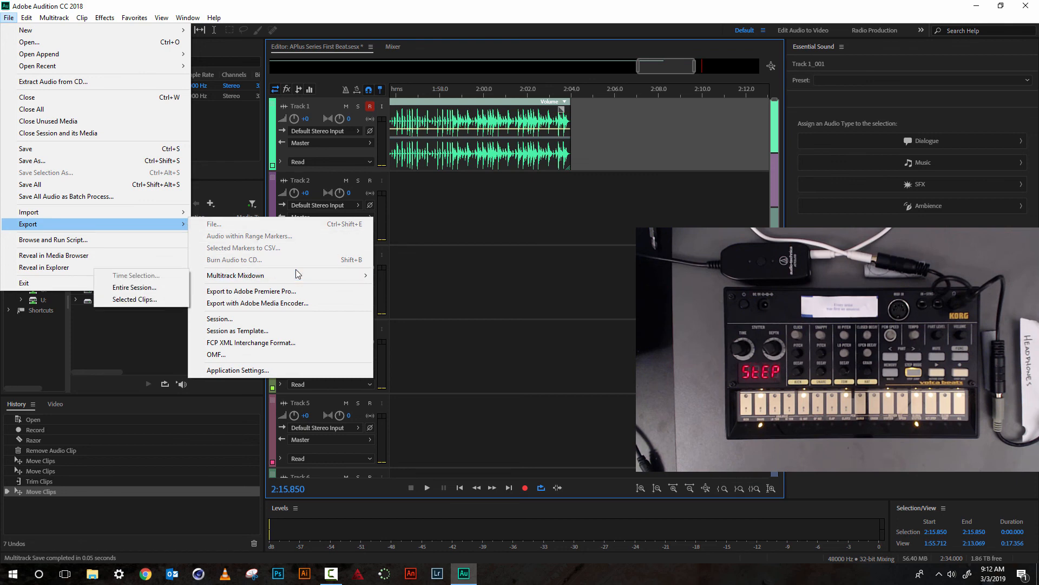
mouse_move(135, 287)
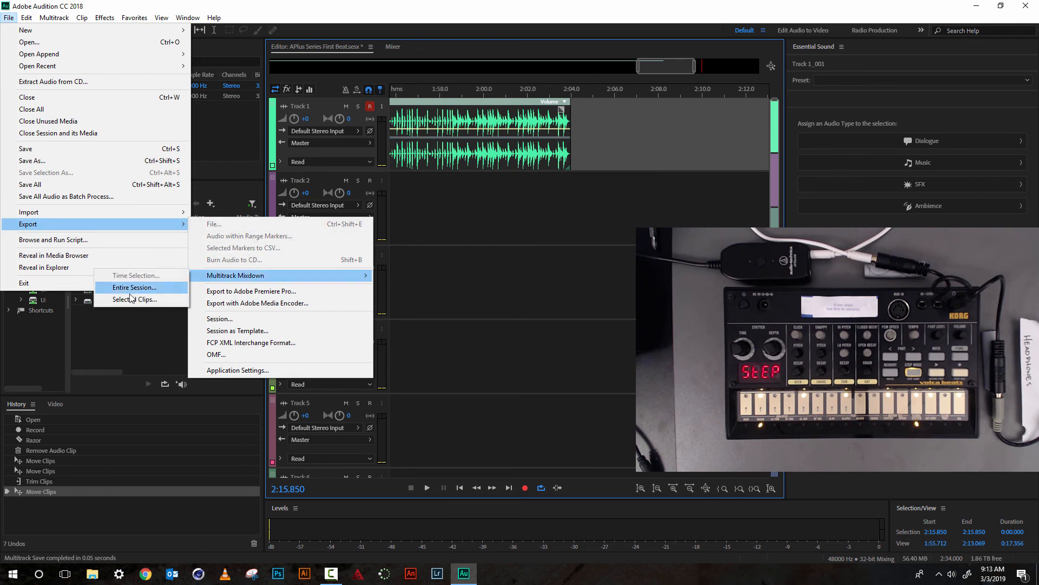
- Export the Entire Session as APlus Series First Beat_mixdown.wav in the chosen location
left_click(135, 287)
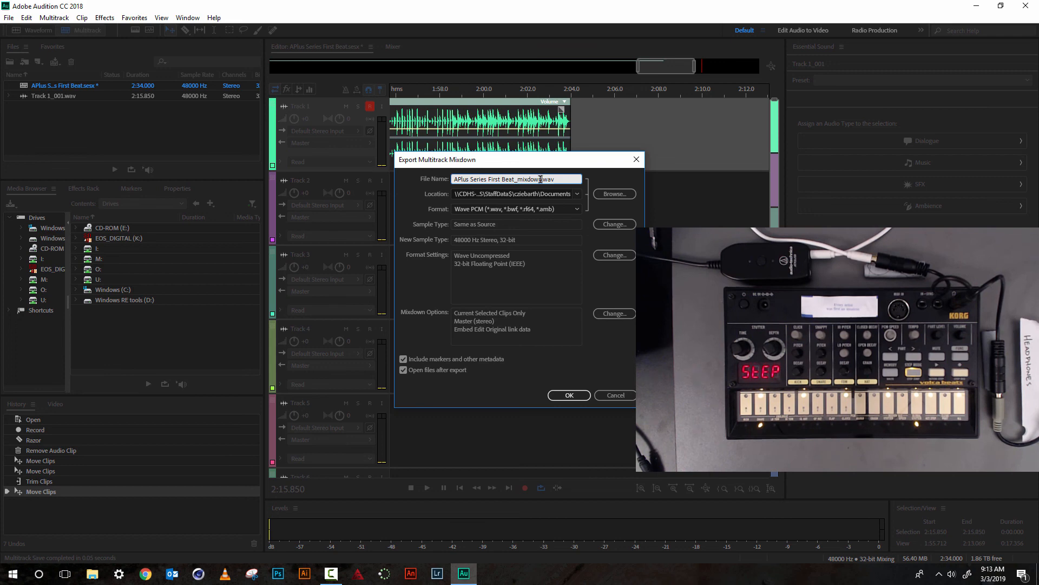
double_click(497, 179)
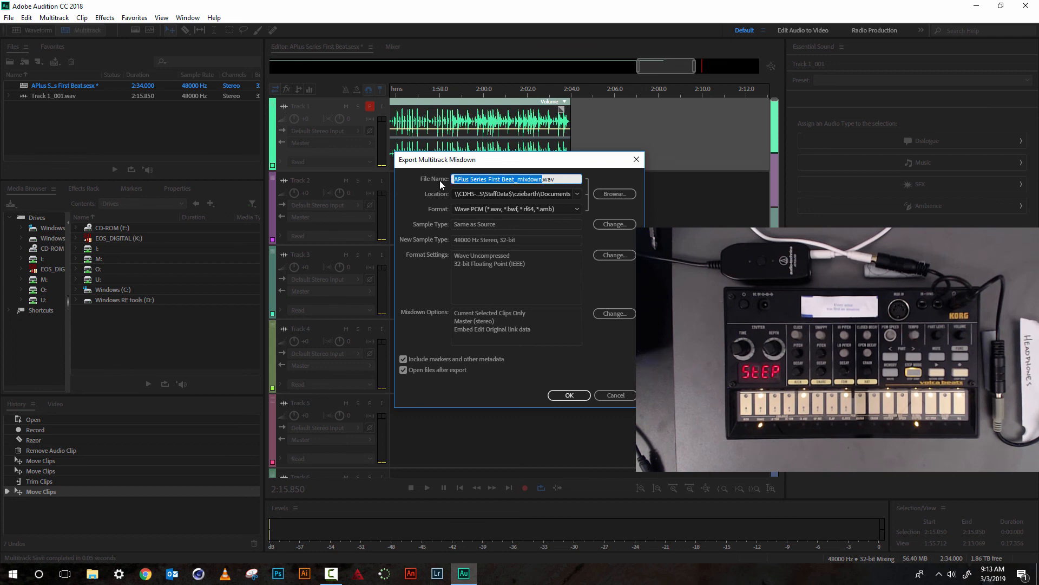
mouse_move(567, 192)
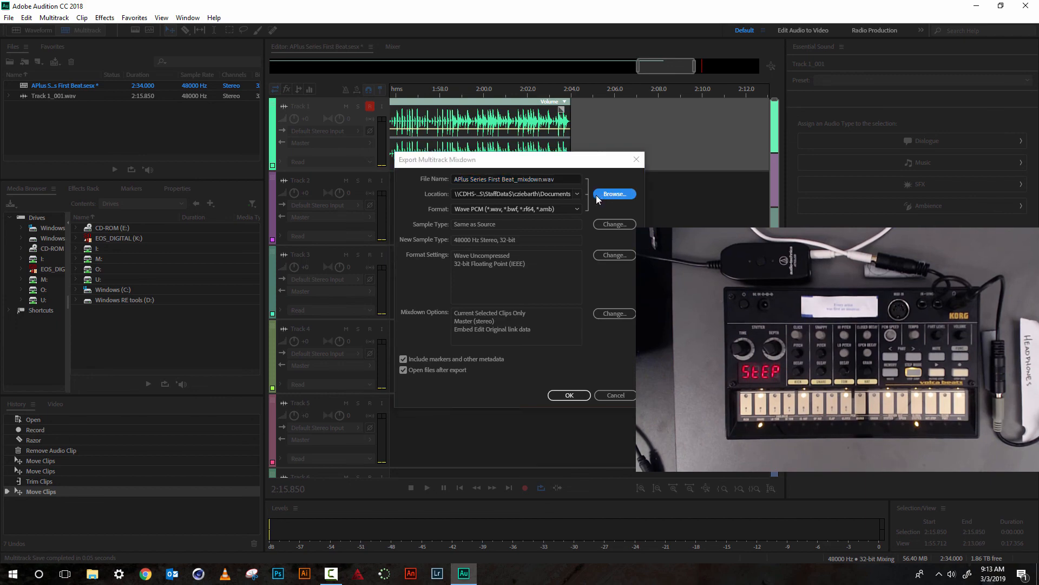
left_click(614, 194)
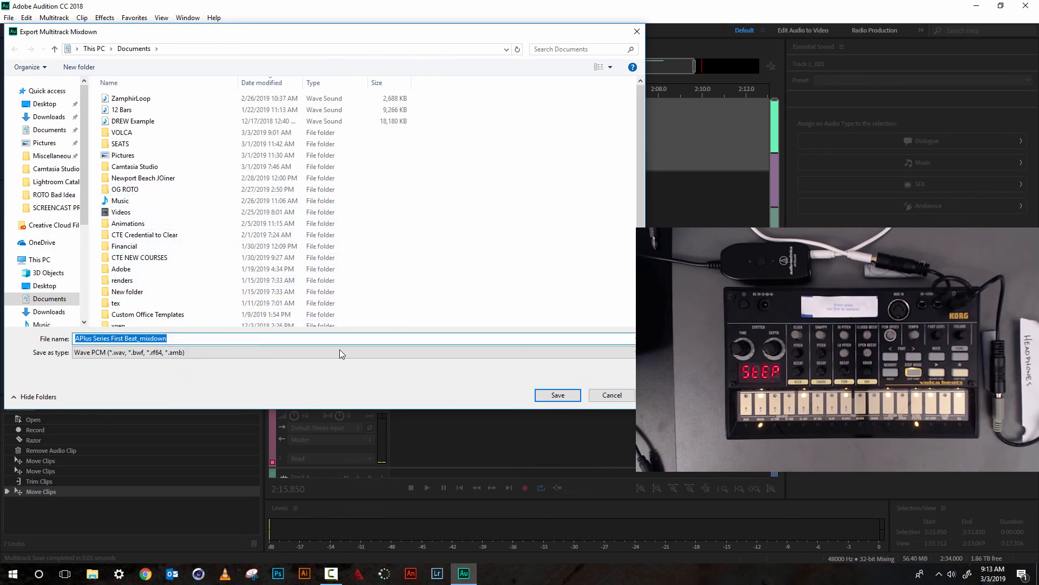
left_click(557, 394)
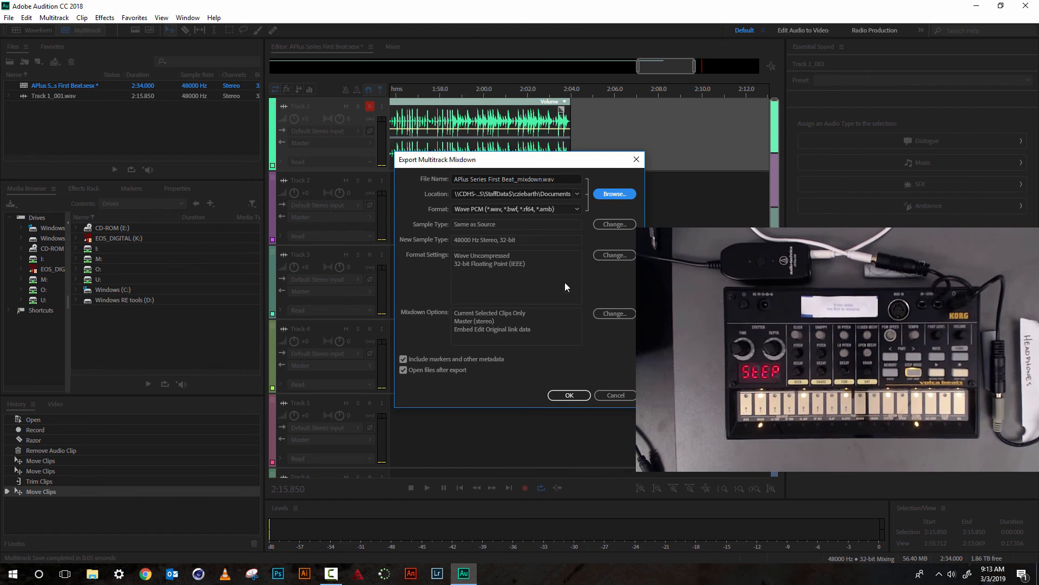
left_click(567, 395)
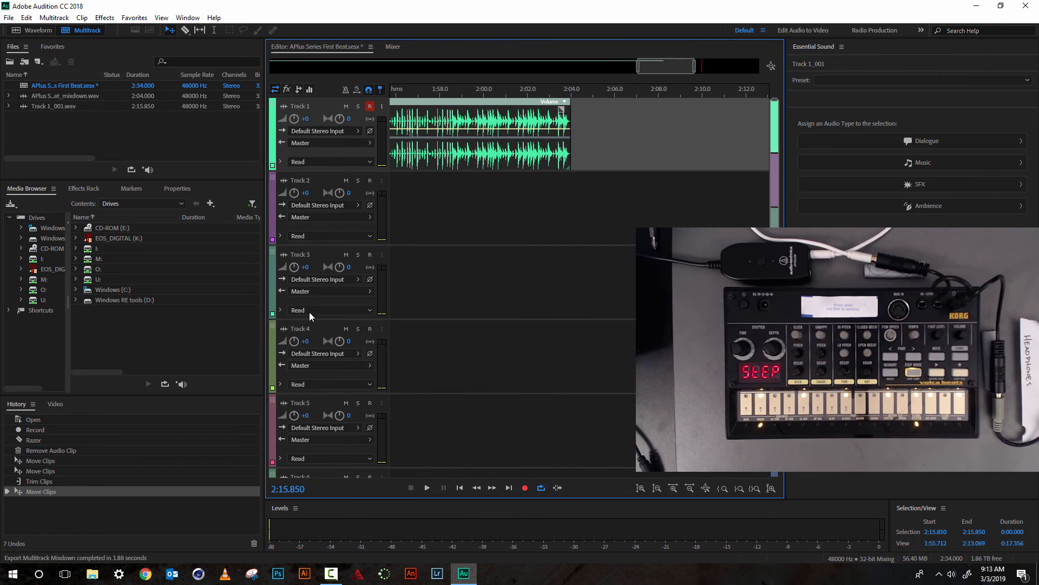
mouse_move(587, 265)
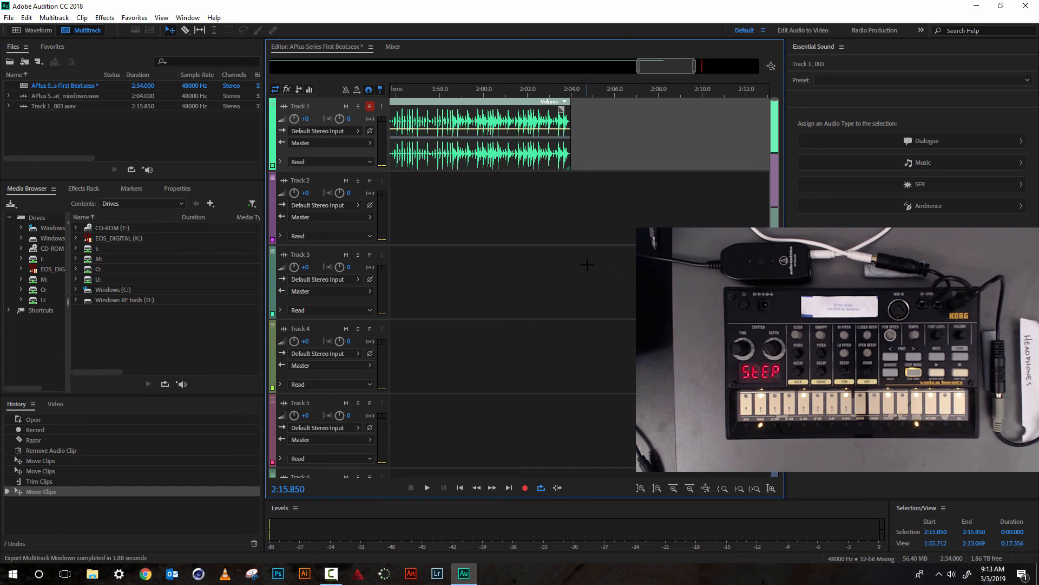